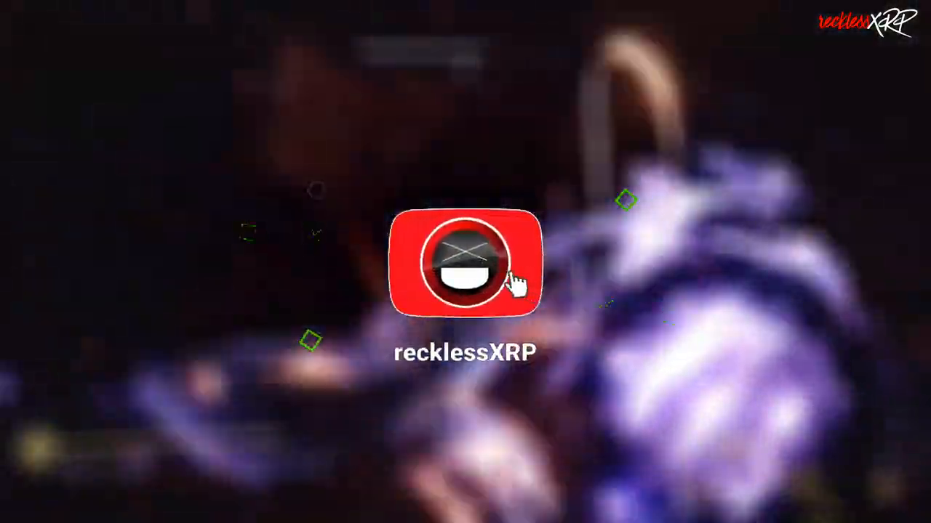
Step: Switch from the intro and gameplay footage to the light.gg homepage in the browser
click(465, 269)
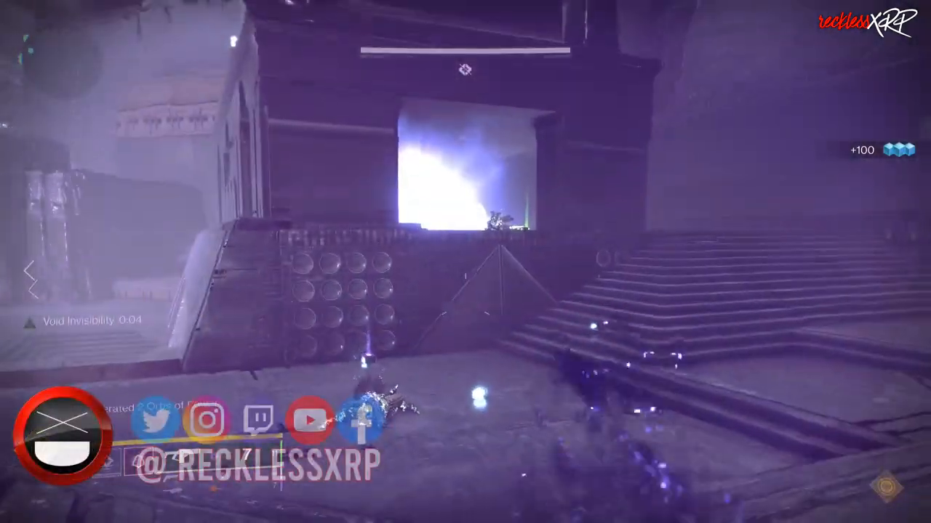
mouse_move(466, 262)
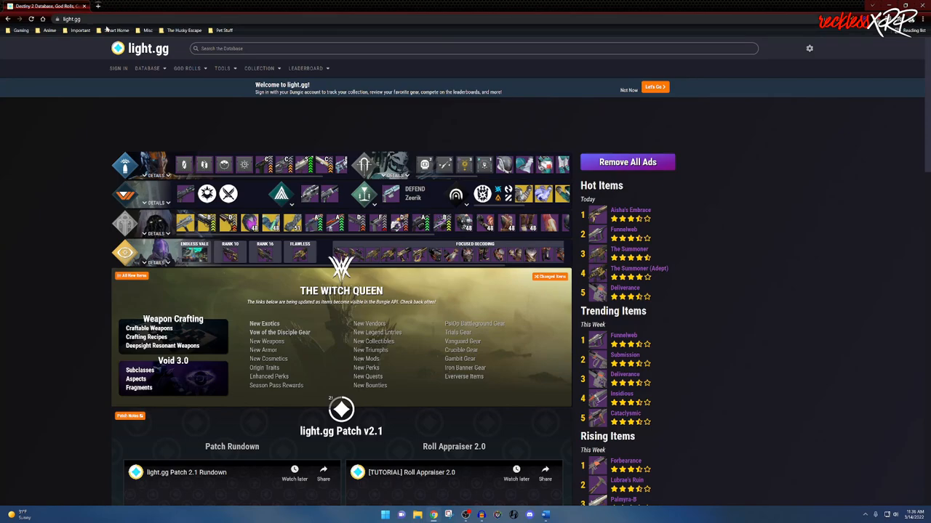
mouse_move(79, 114)
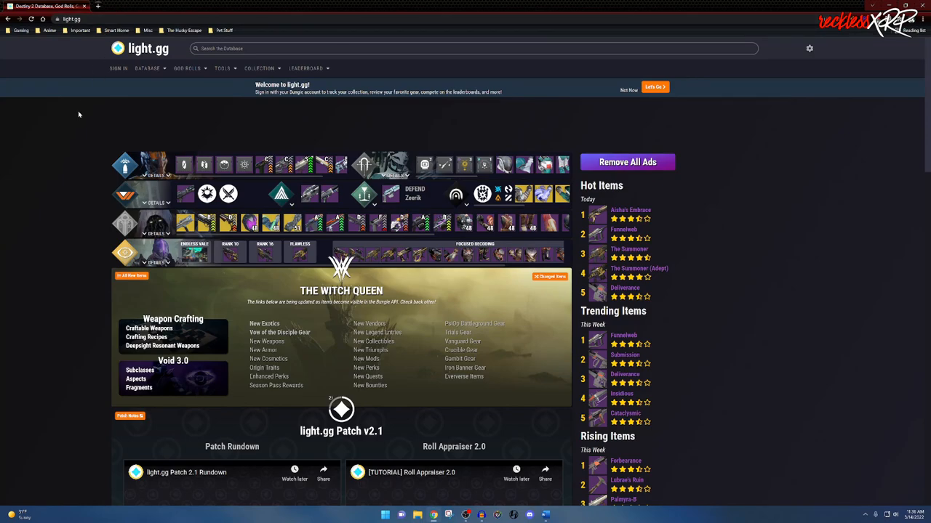
mouse_move(99, 82)
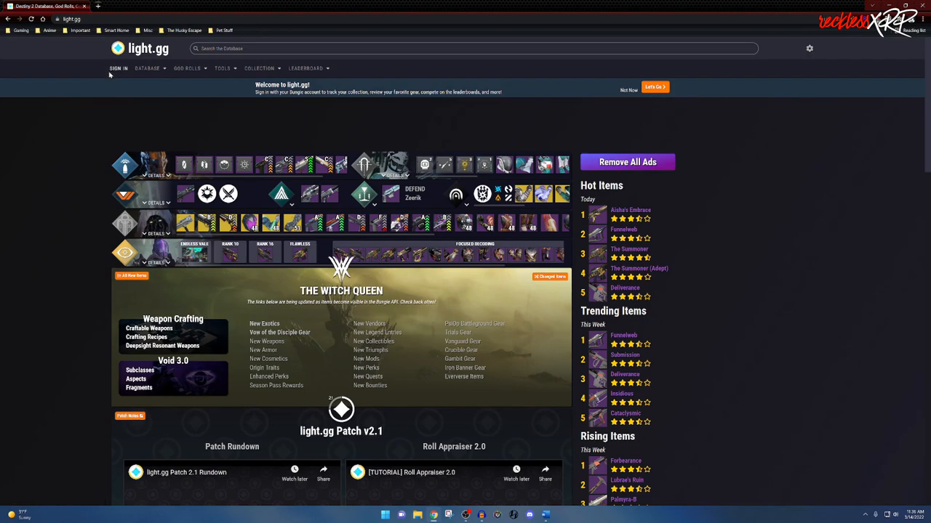
Step: Start the Bungie account sign-in from light.gg's SIGN IN link
click(120, 68)
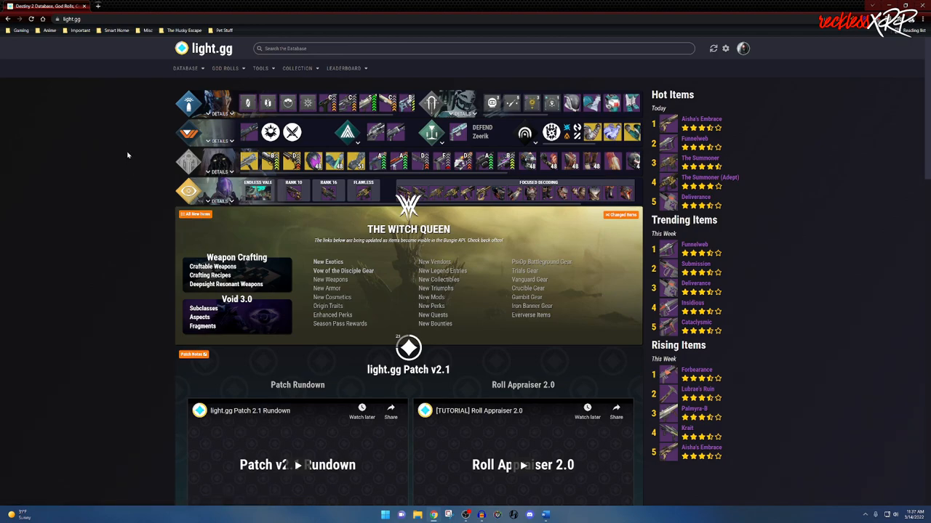
mouse_move(742, 49)
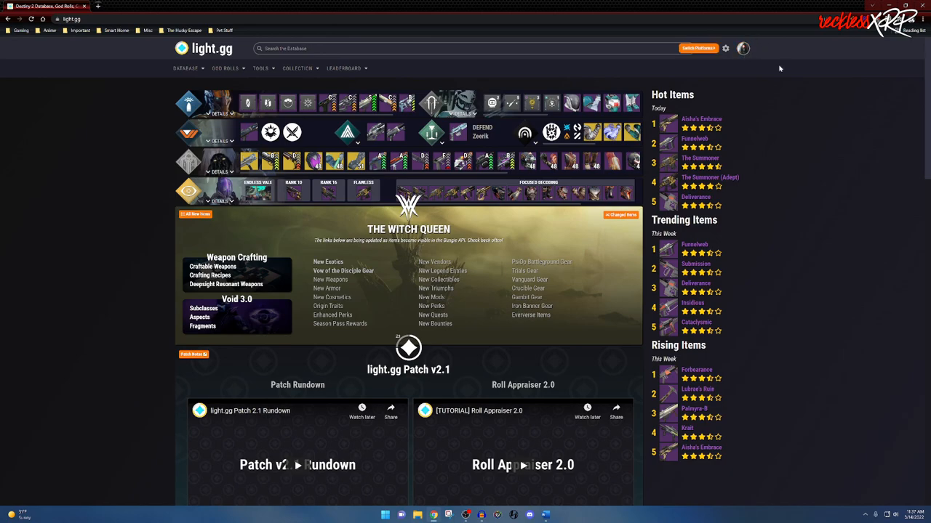
mouse_move(127, 80)
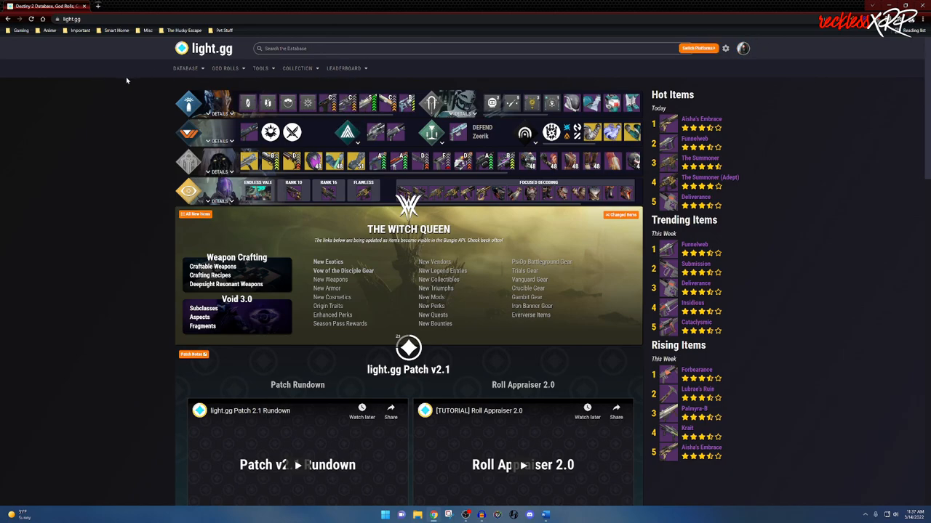
click(183, 67)
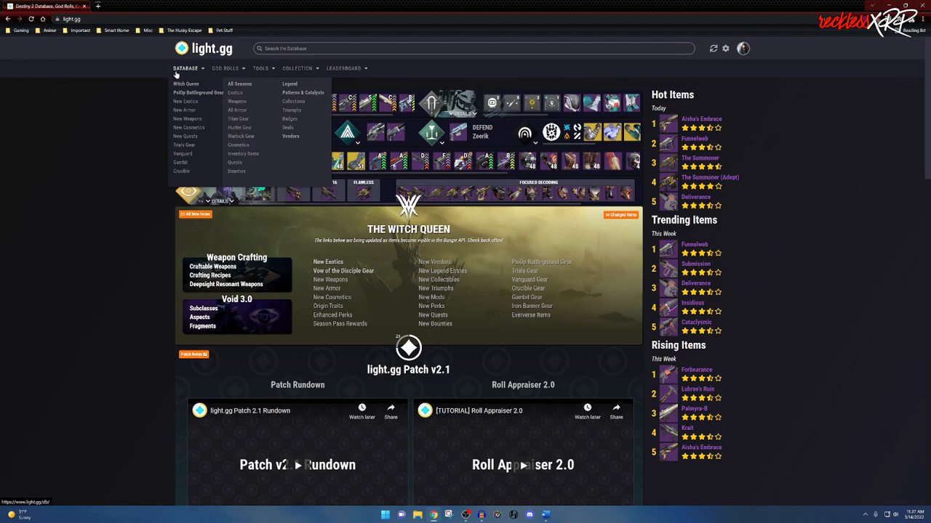
click(226, 69)
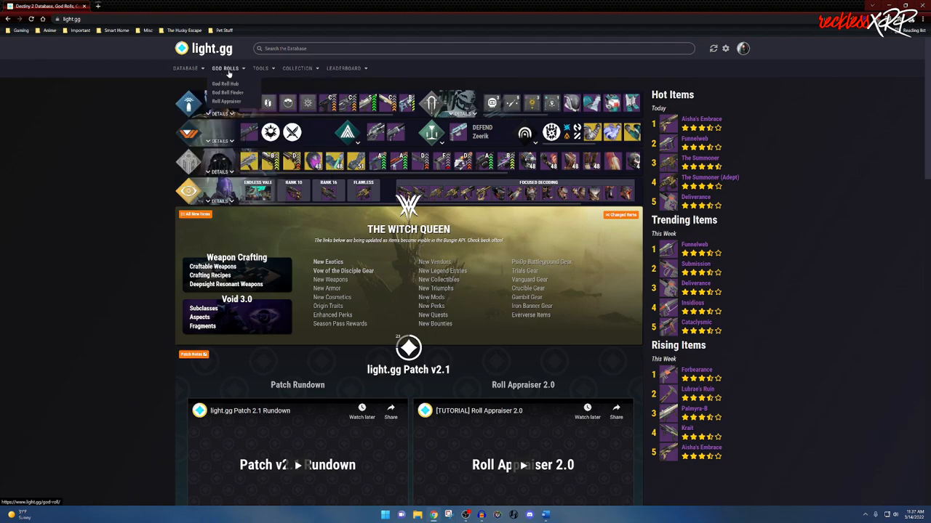
click(346, 68)
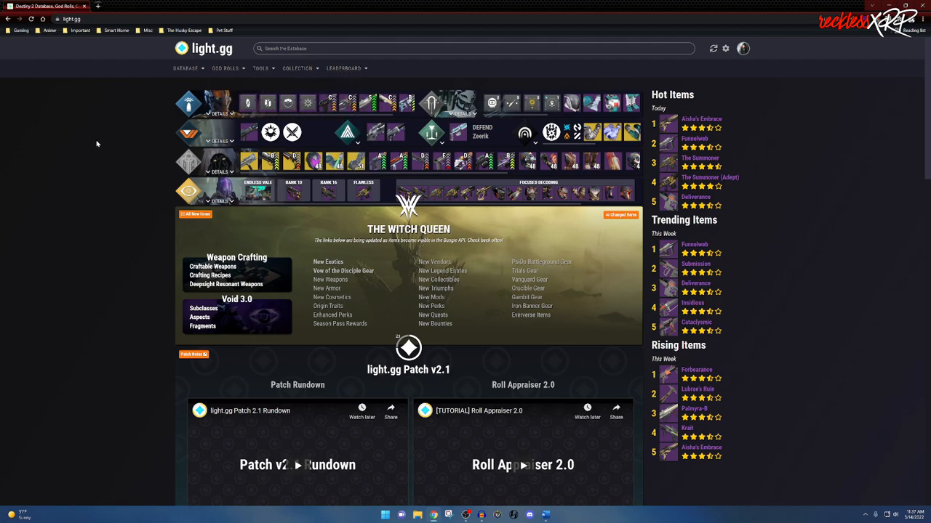
mouse_move(150, 159)
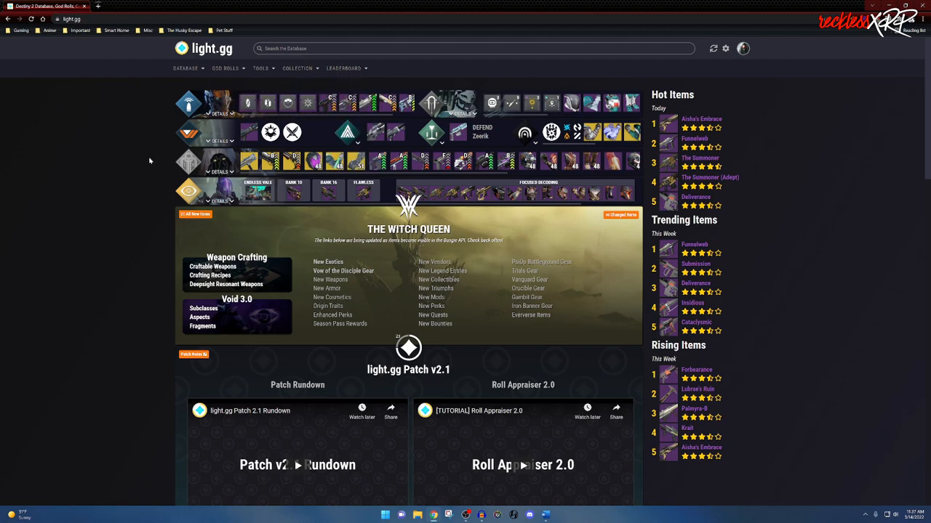
mouse_move(113, 159)
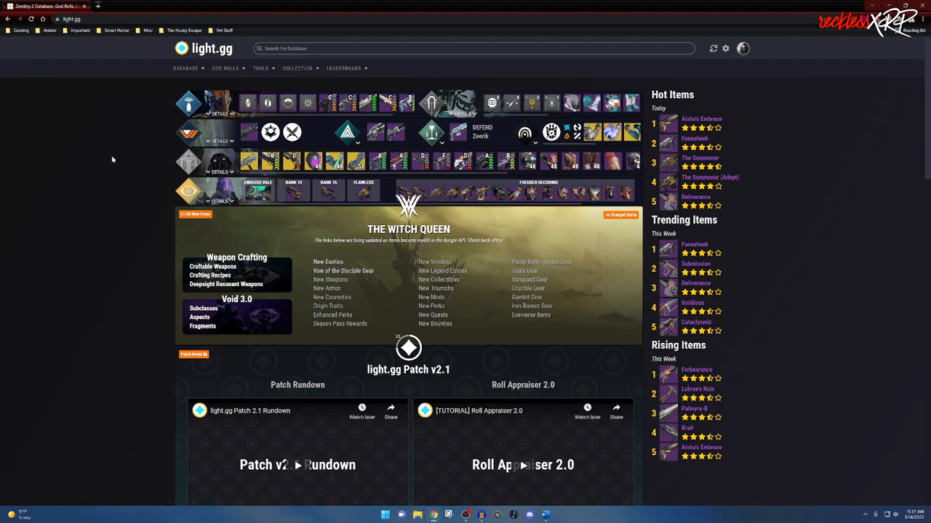
mouse_move(164, 131)
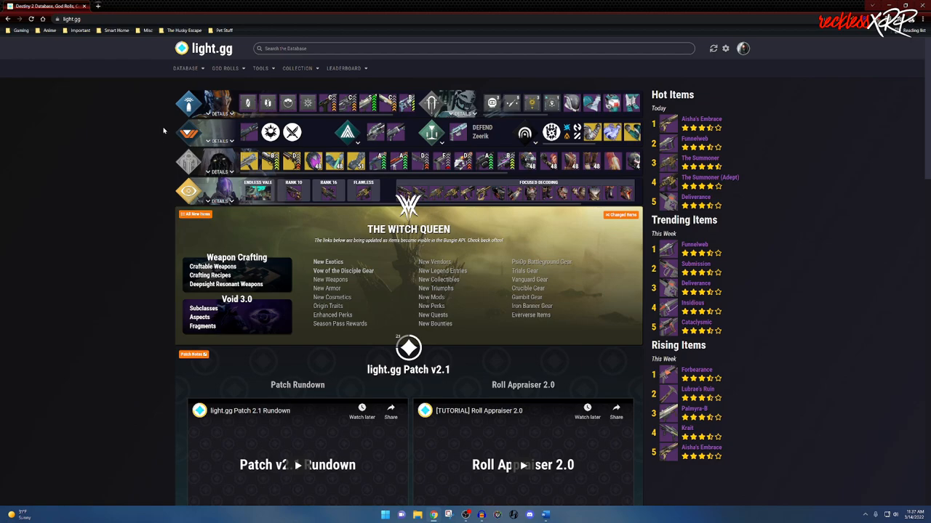
mouse_move(331, 104)
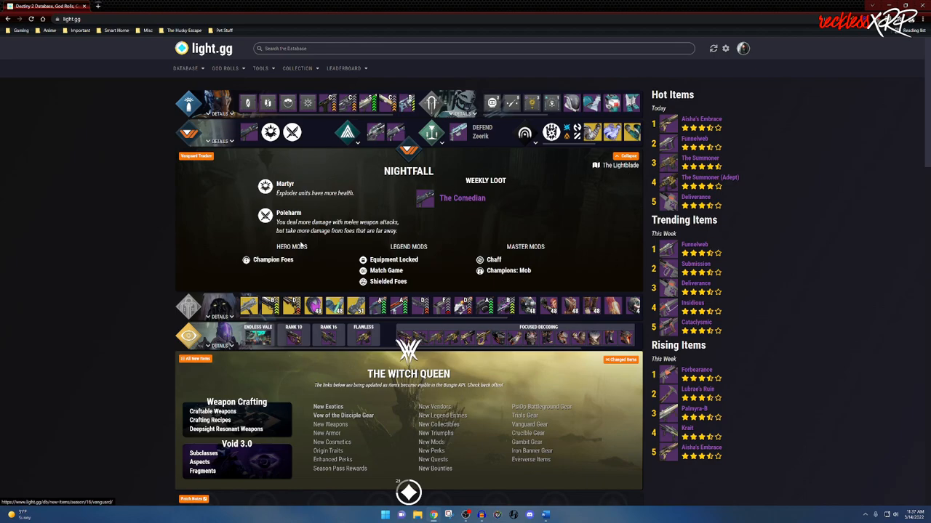
mouse_move(549, 246)
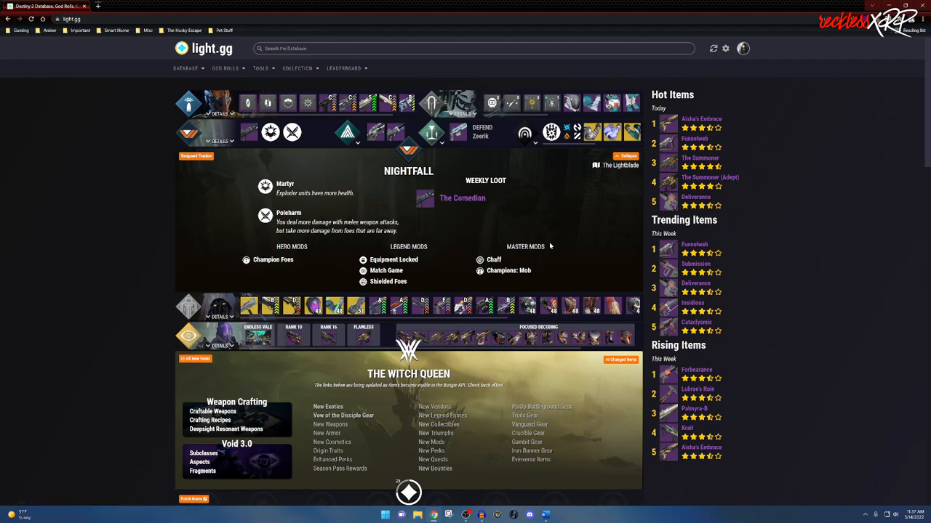
mouse_move(550, 246)
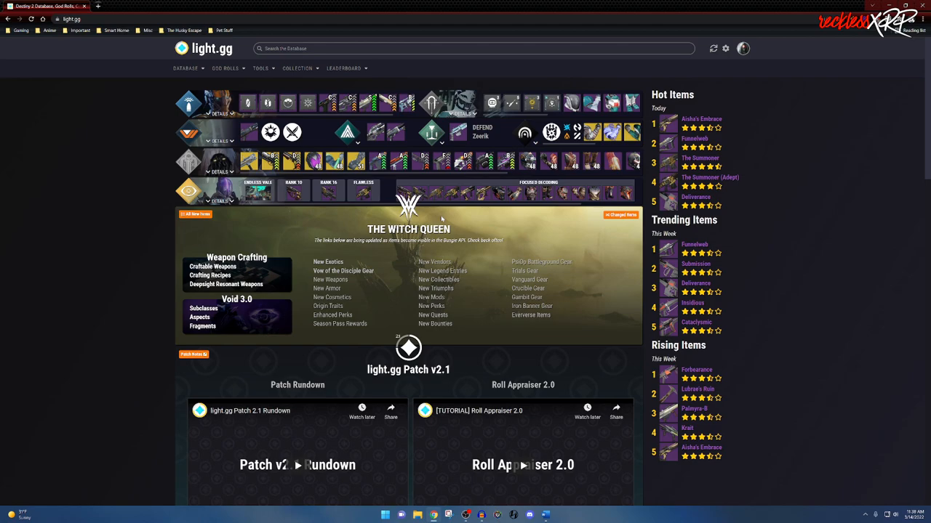
mouse_move(753, 119)
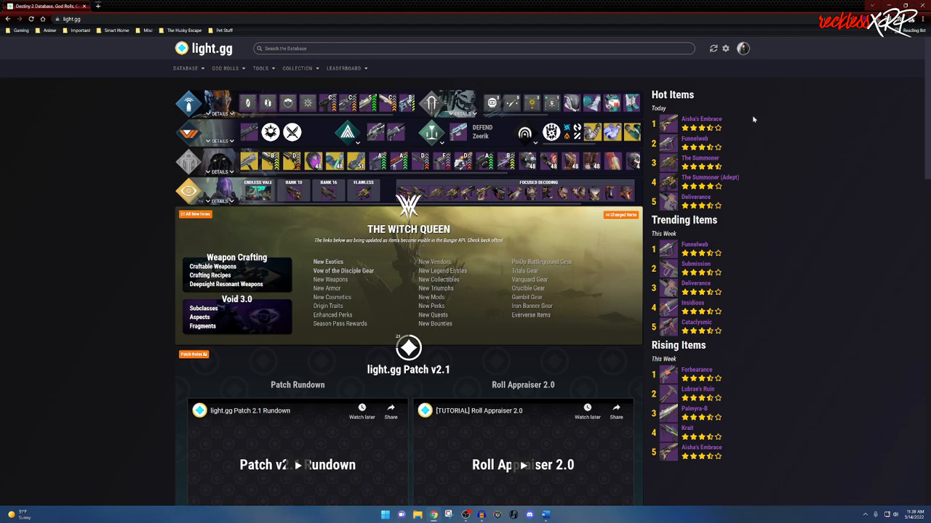
mouse_move(694, 138)
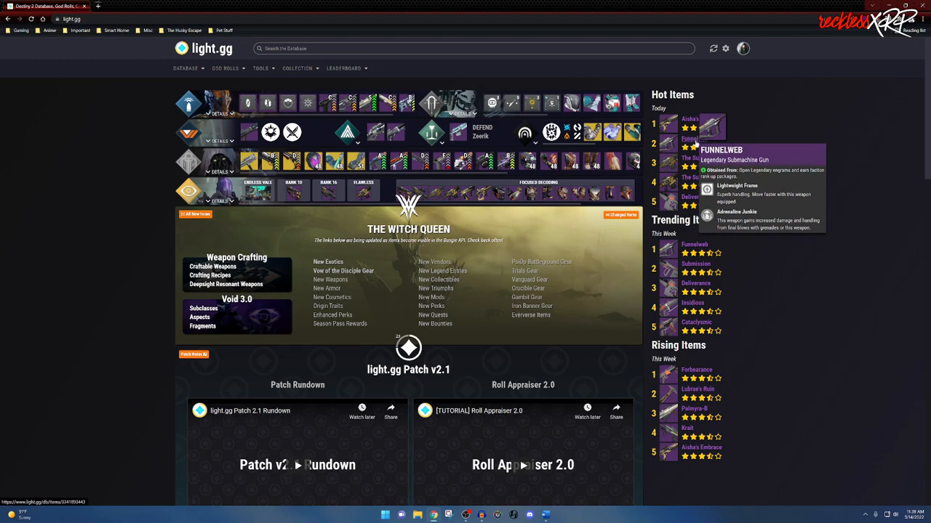
mouse_move(700, 197)
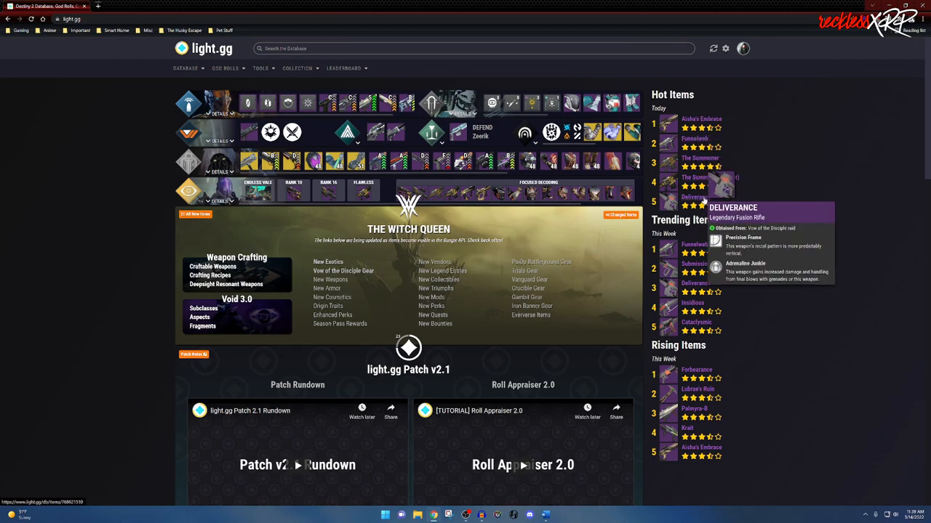
scroll(down, 3)
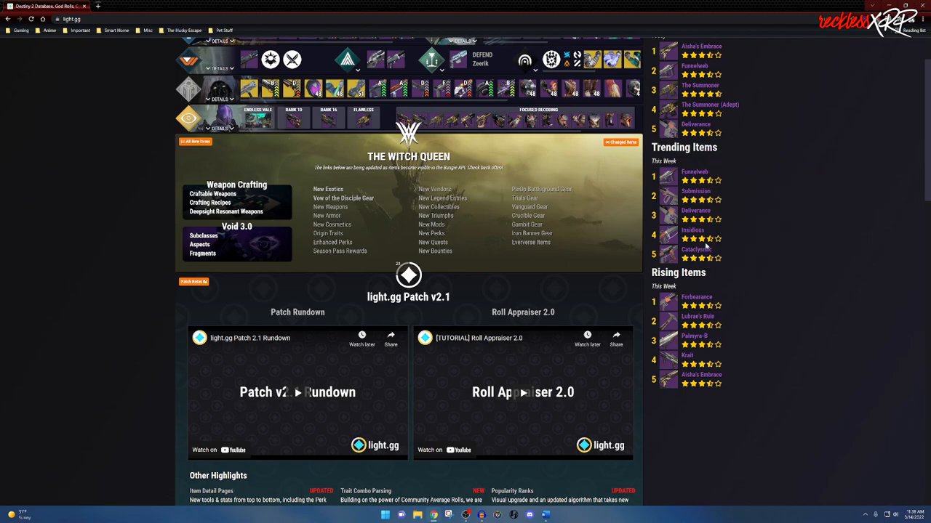
scroll(down, 3)
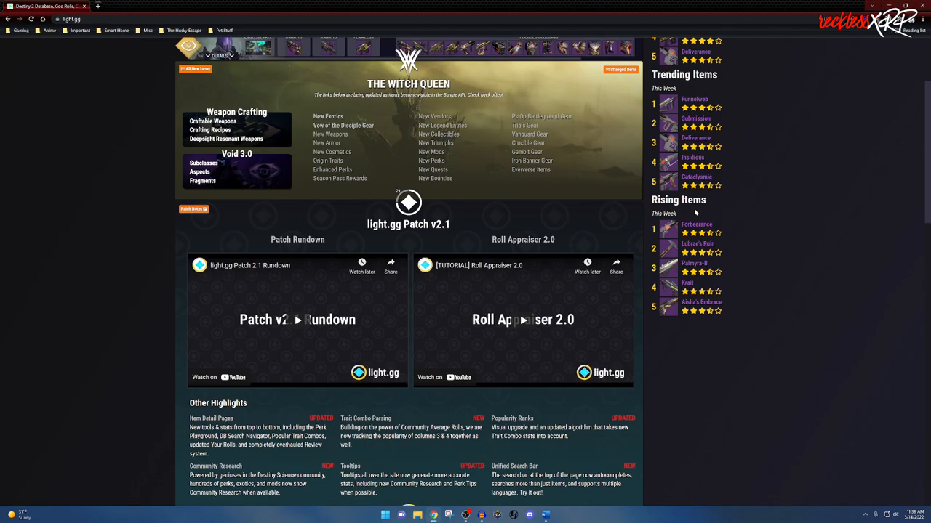
mouse_move(750, 238)
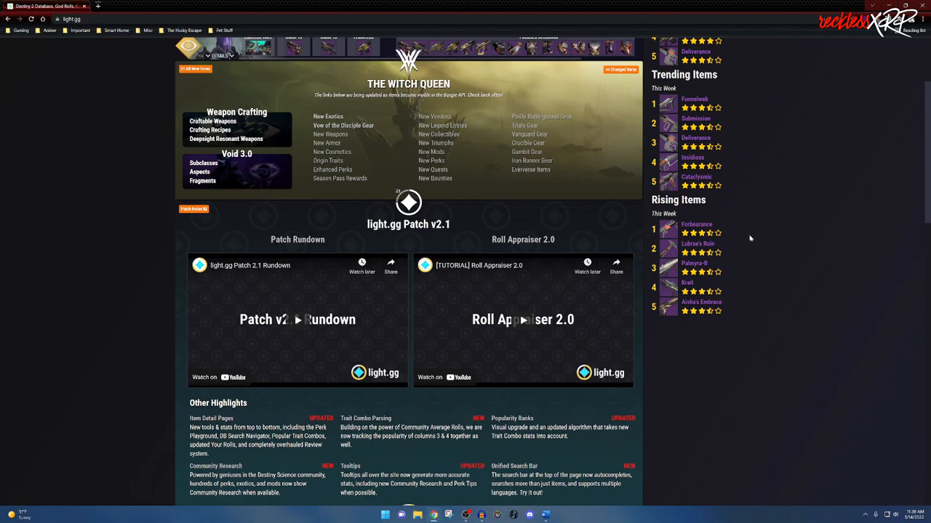
mouse_move(748, 250)
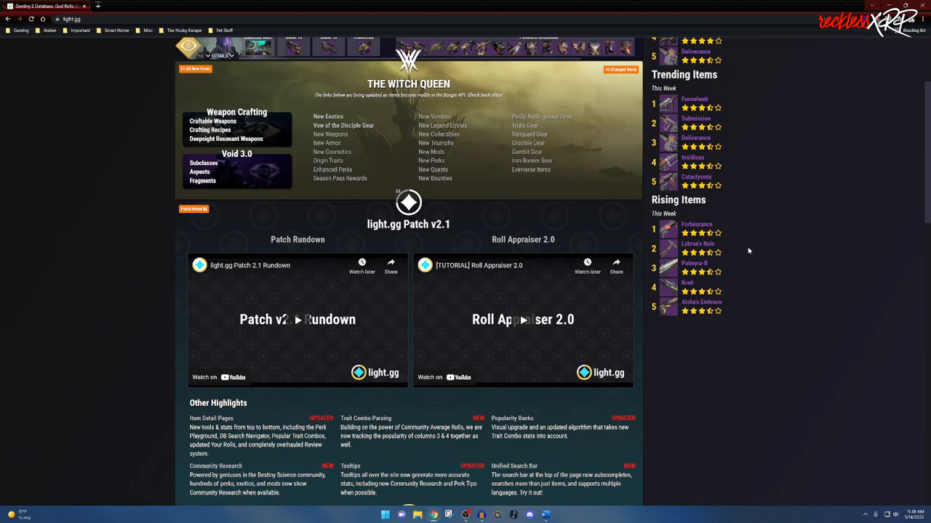
scroll(down, 3)
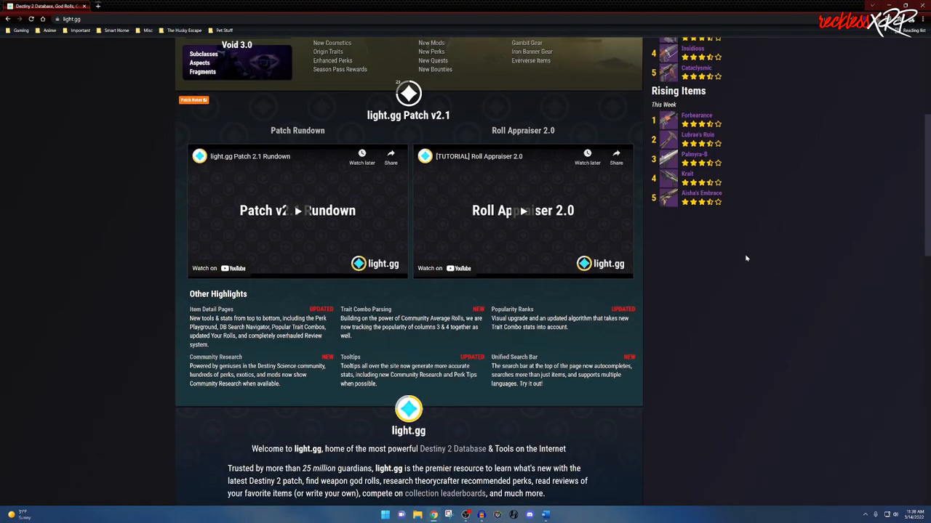
mouse_move(375, 135)
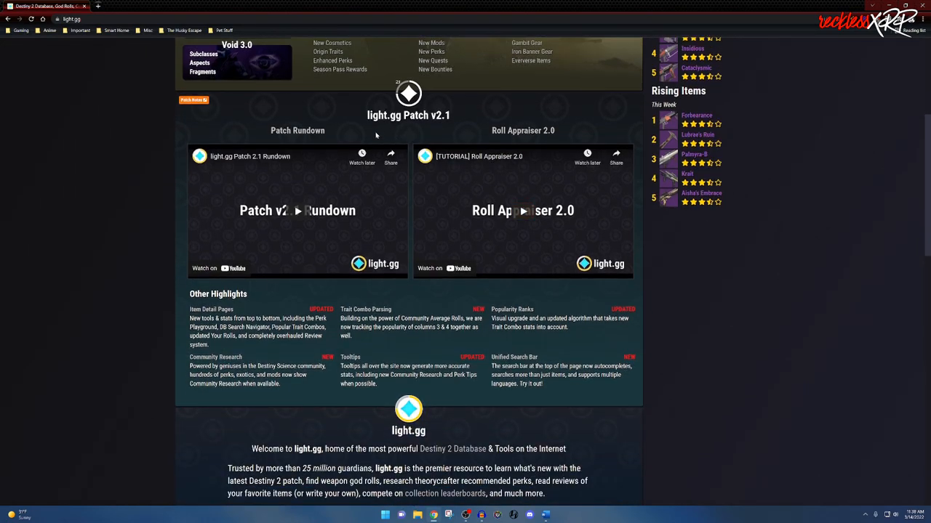
scroll(down, 3)
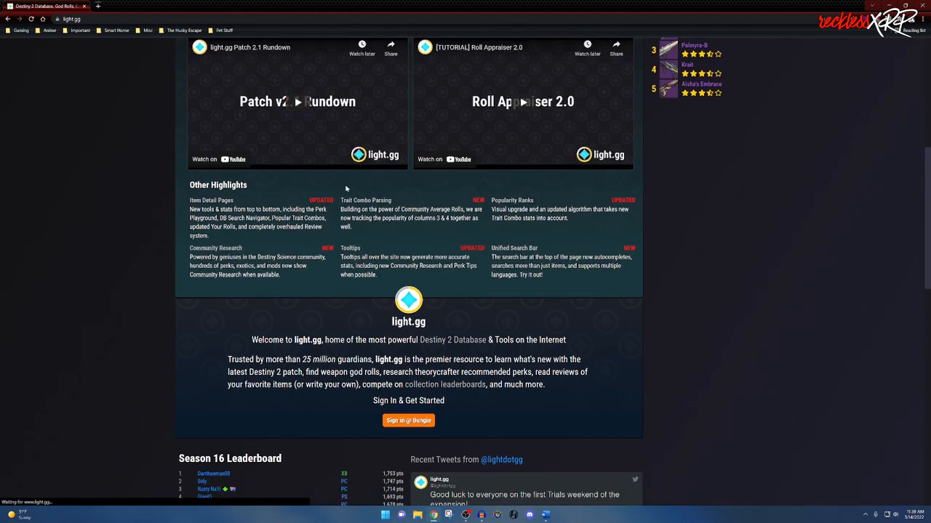
scroll(down, 3)
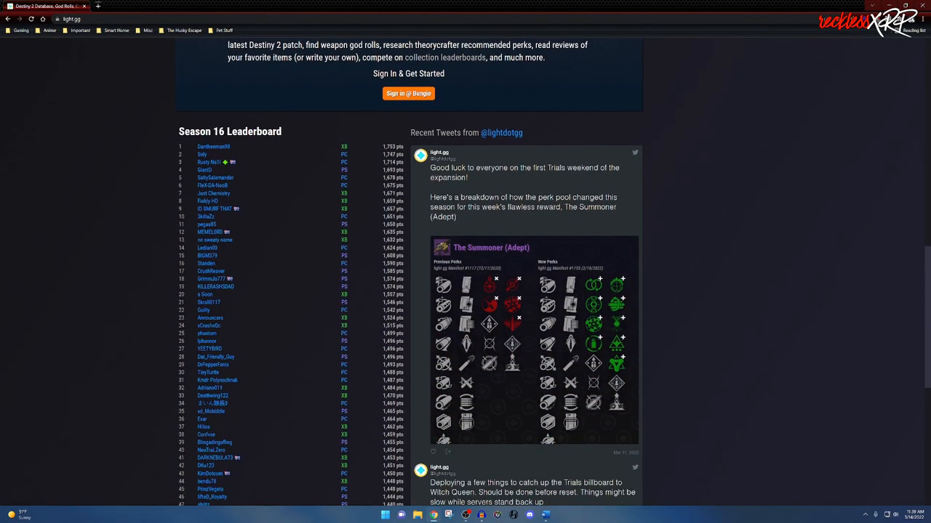
scroll(down, 3)
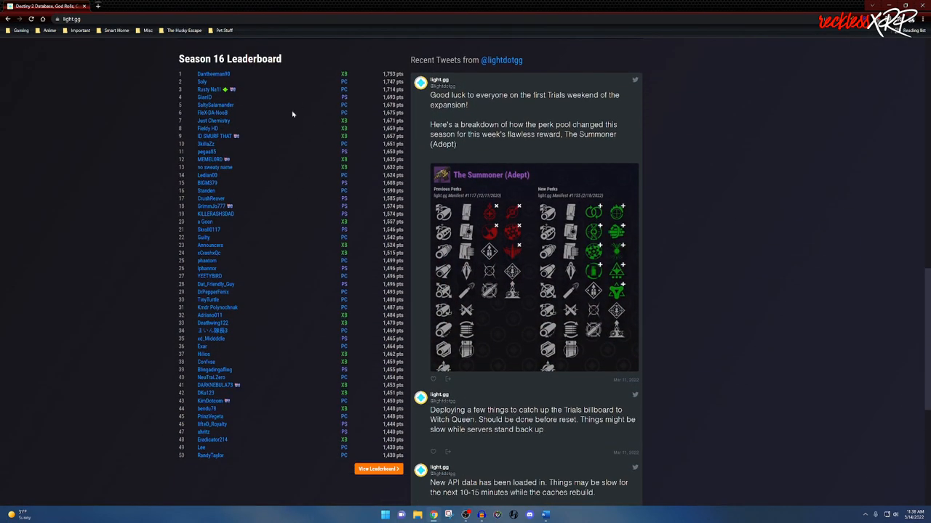
mouse_move(275, 163)
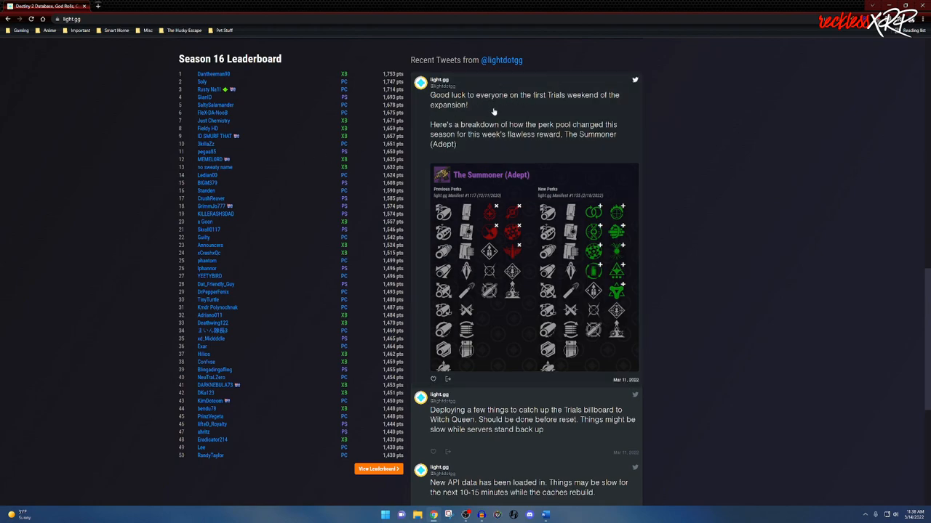
mouse_move(552, 58)
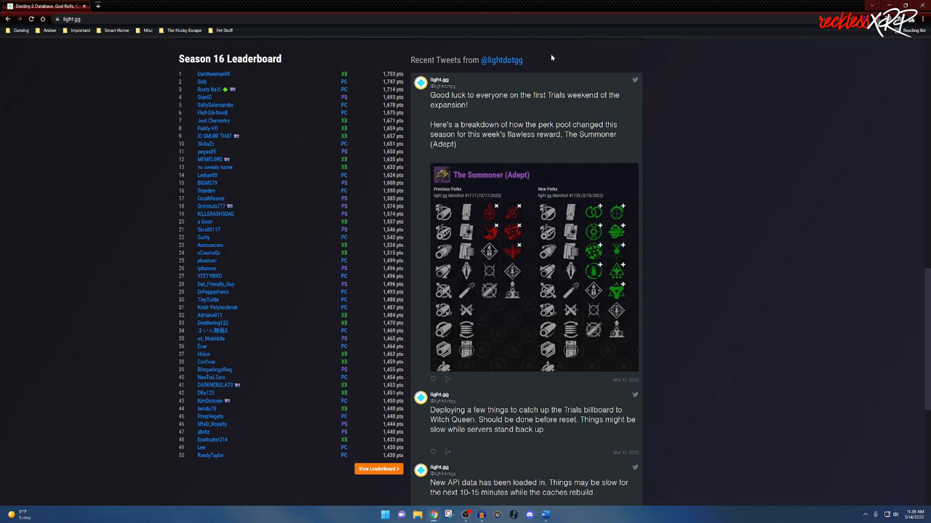
mouse_move(533, 62)
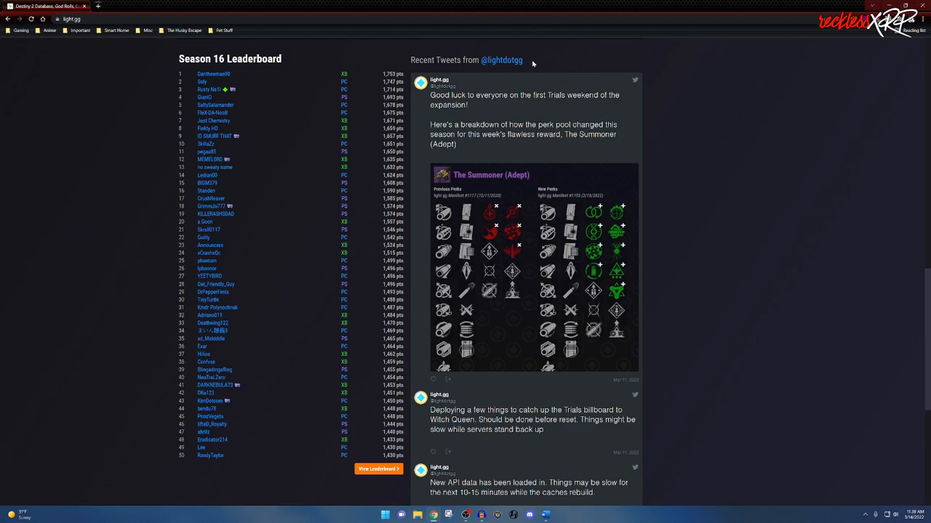
scroll(down, 3)
text(servant)
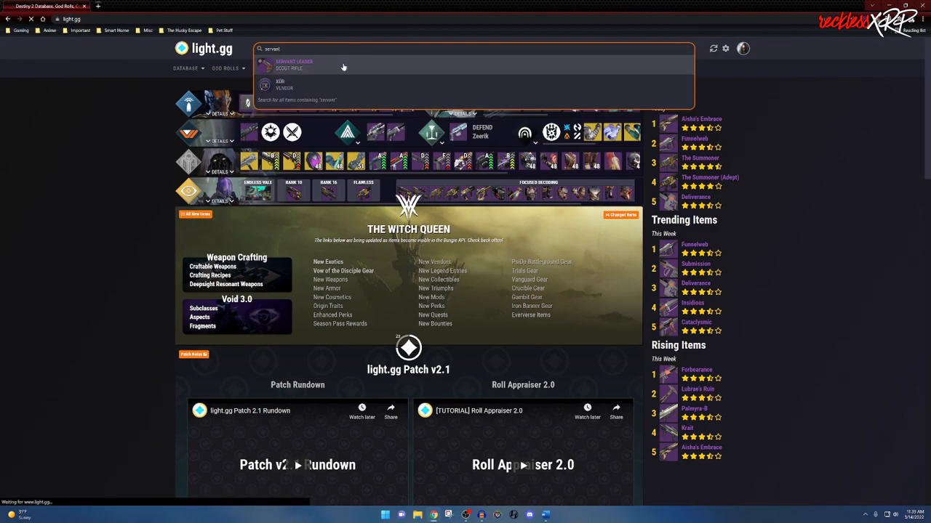
Step: Open the Servant Leader scout rifle from the 'servant' search results
click(294, 65)
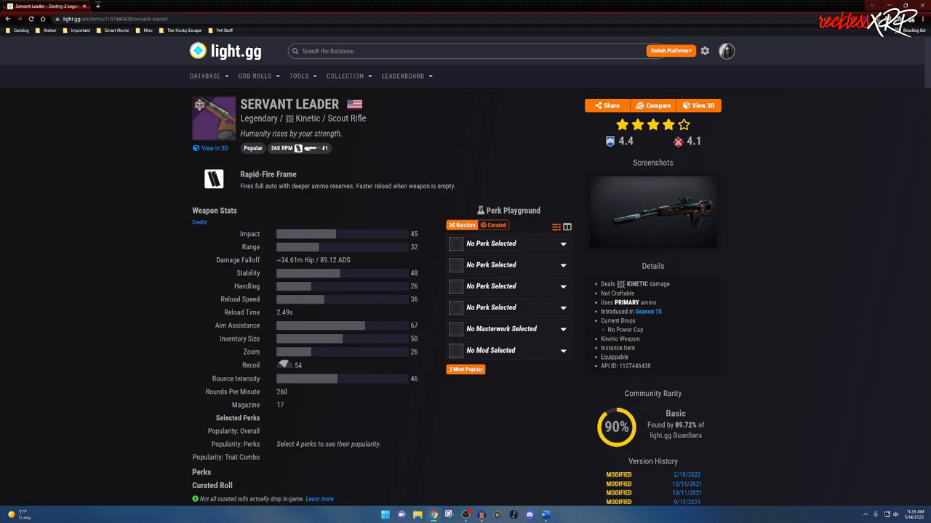
mouse_move(93, 206)
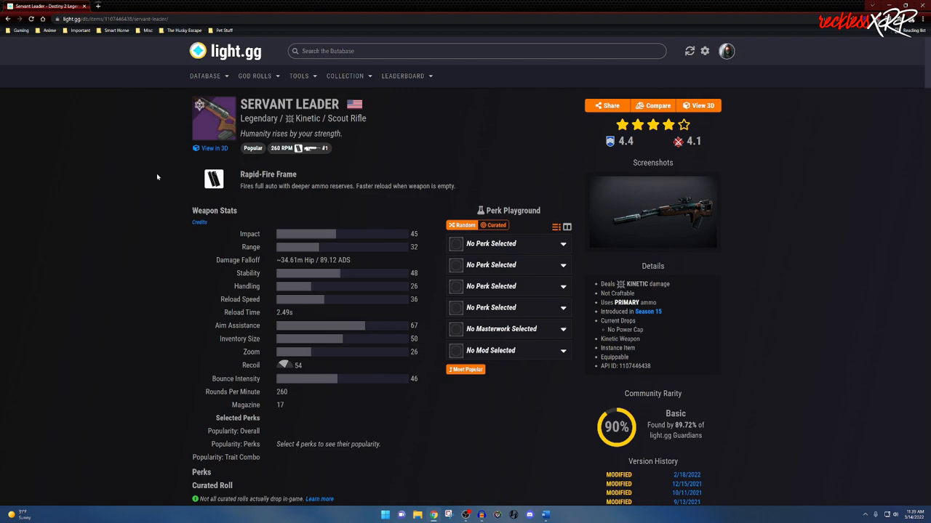
scroll(down, 3)
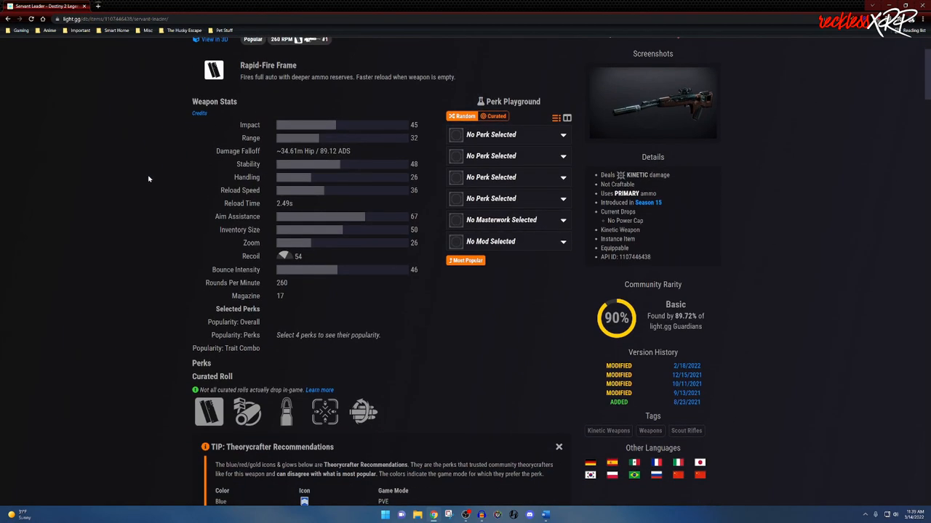
mouse_move(254, 114)
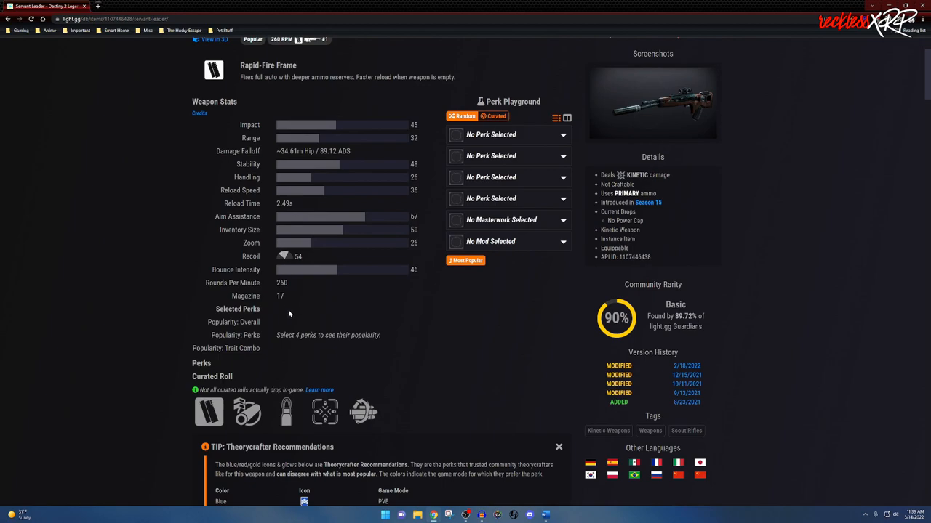
mouse_move(512, 101)
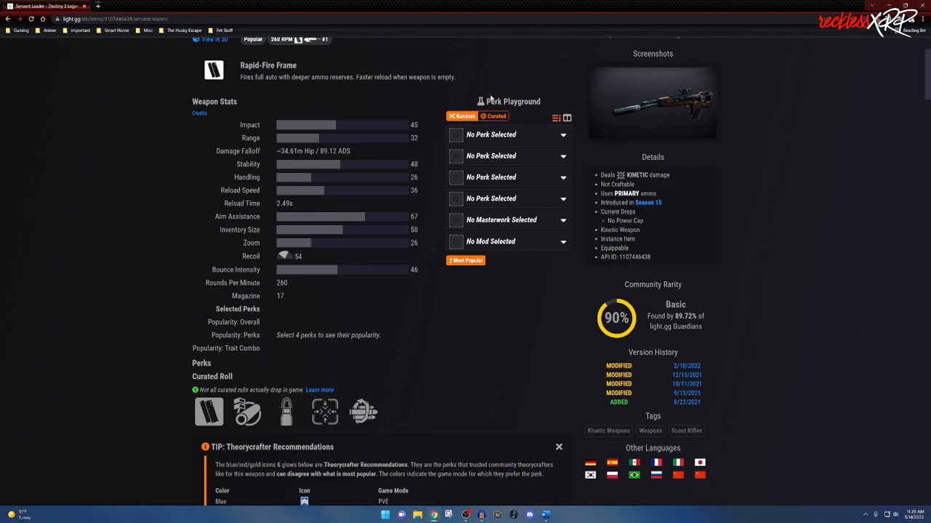
click(508, 134)
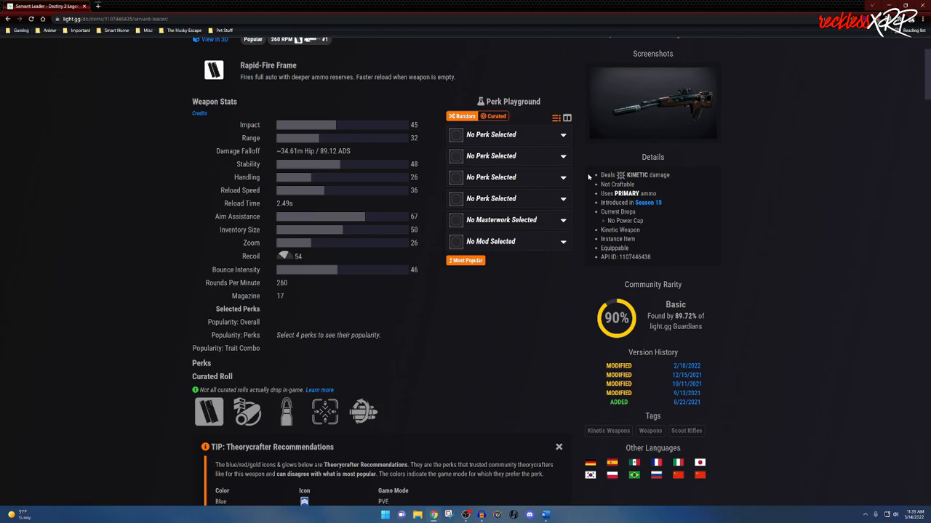
mouse_move(579, 175)
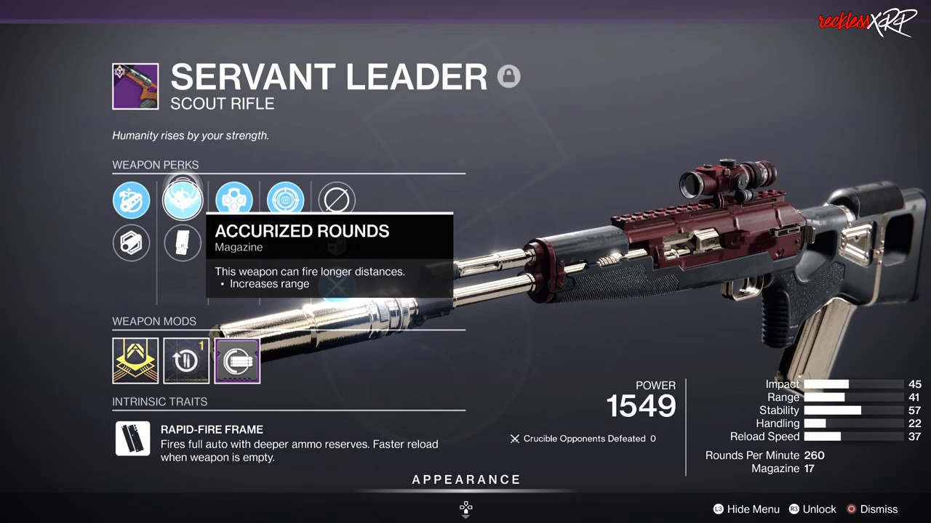
mouse_move(226, 200)
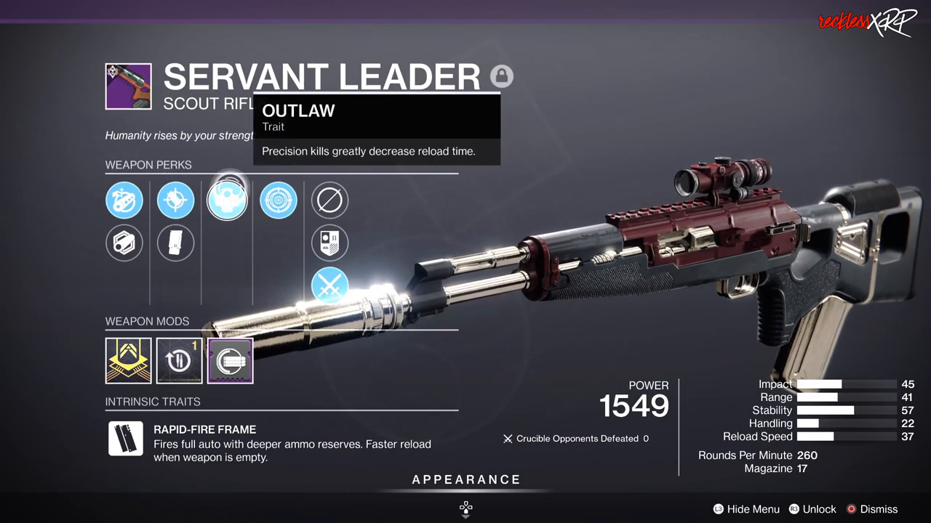
mouse_move(273, 201)
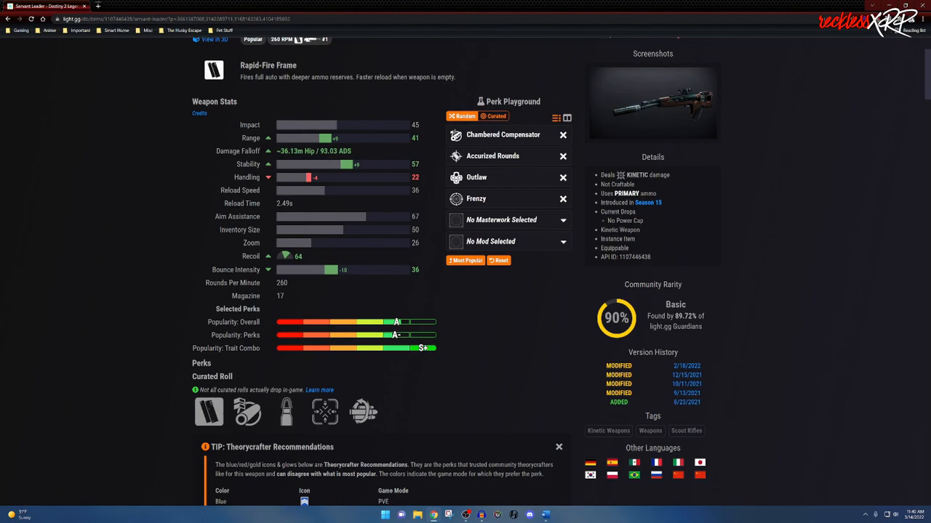
mouse_move(263, 327)
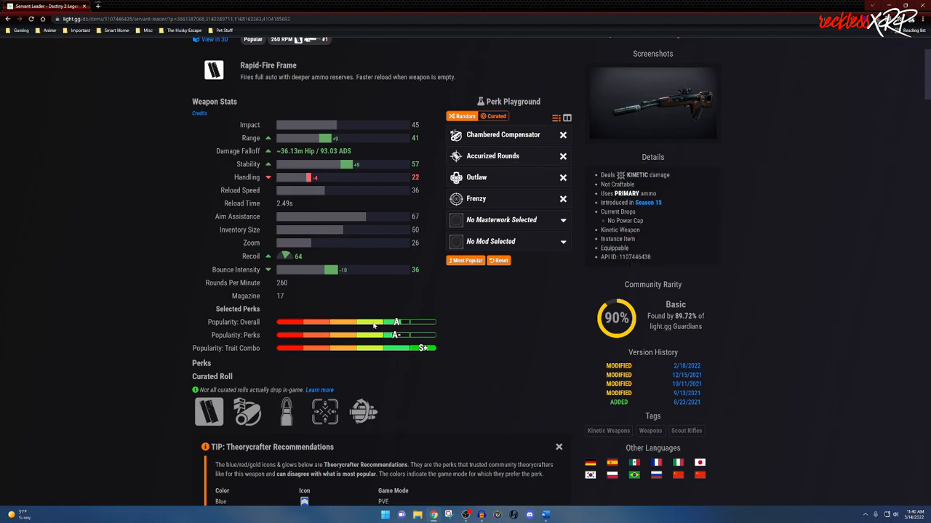
mouse_move(285, 333)
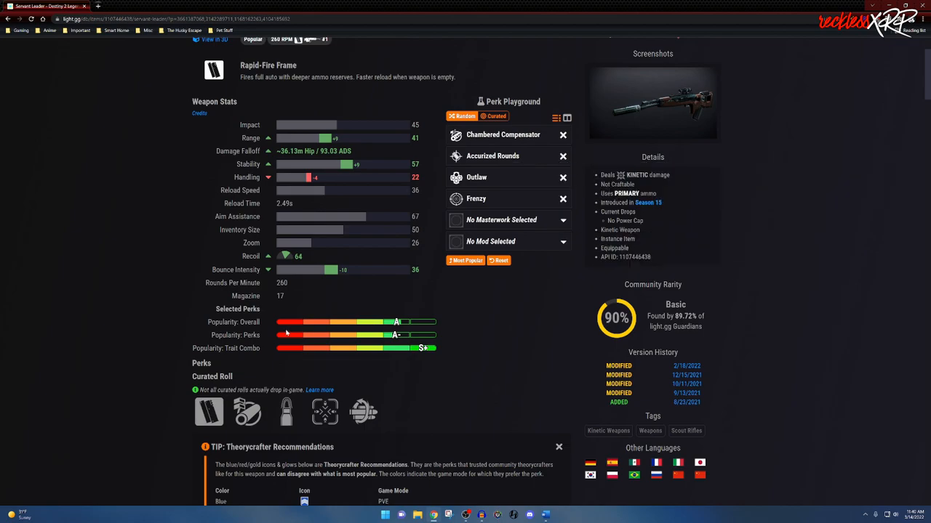
mouse_move(305, 326)
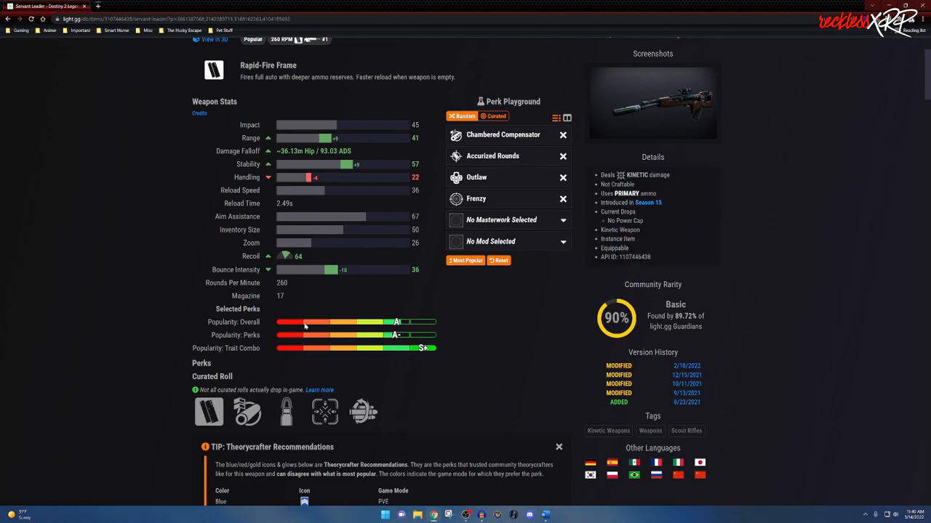
scroll(down, 3)
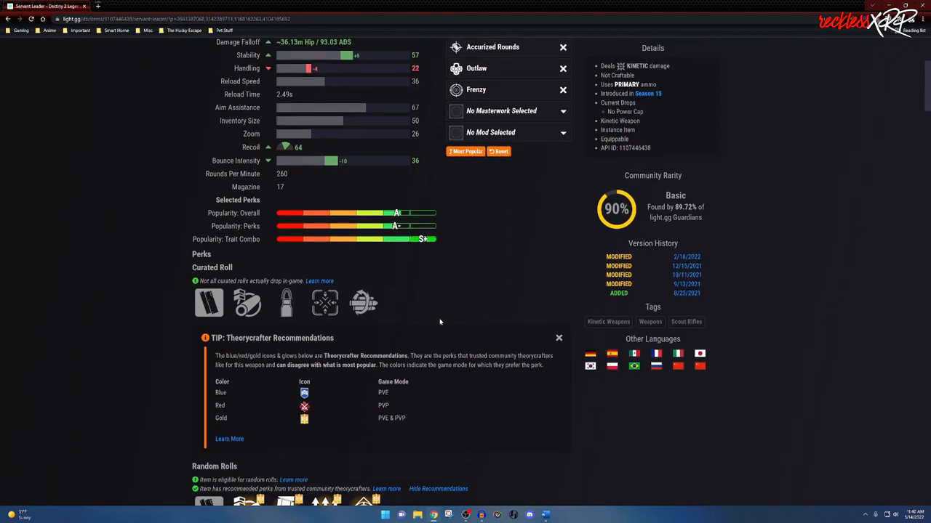
scroll(down, 3)
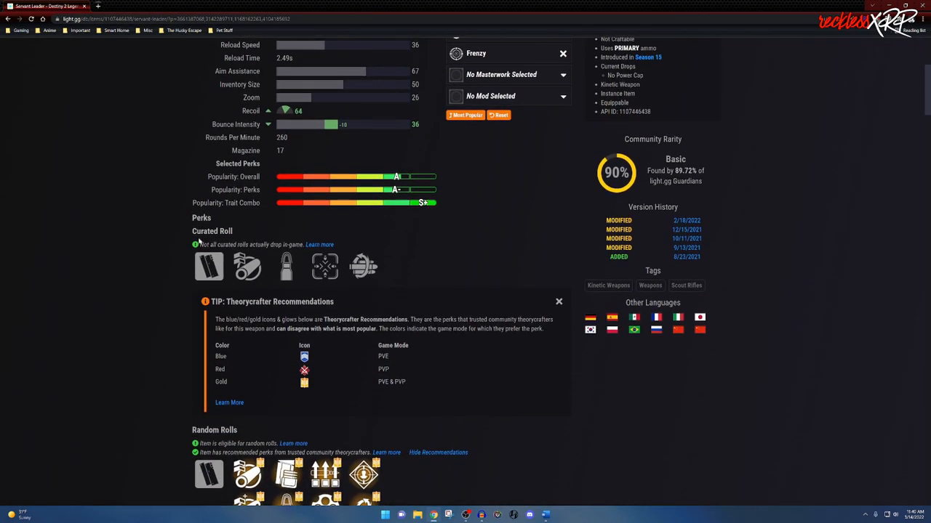
mouse_move(209, 265)
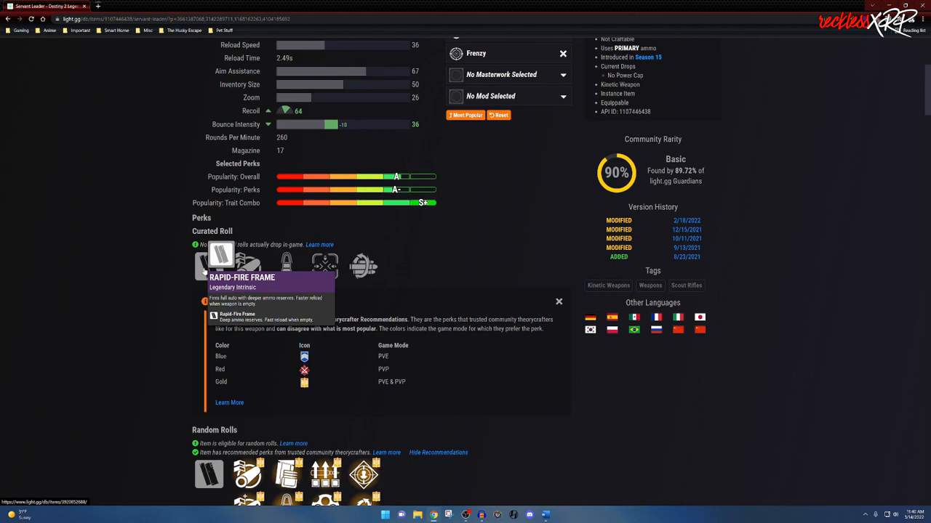
mouse_move(256, 263)
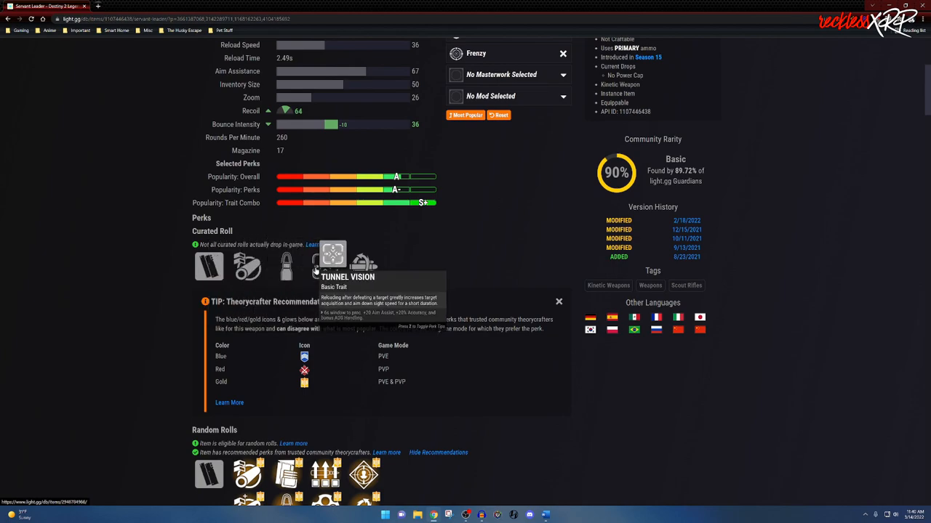
mouse_move(357, 267)
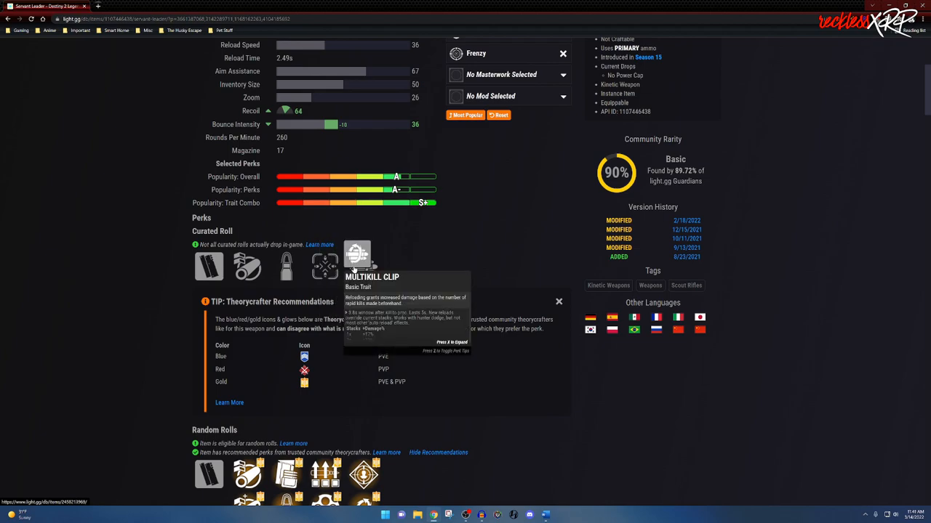
scroll(down, 3)
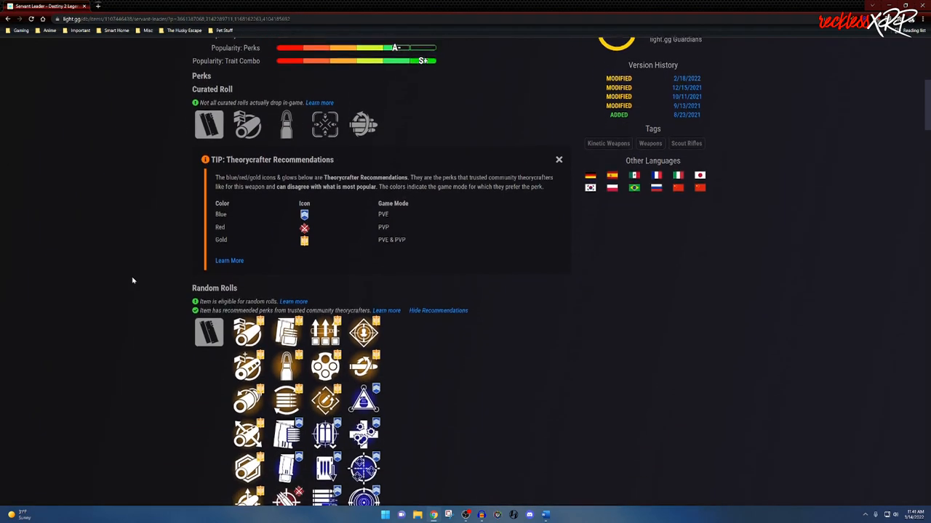
scroll(down, 3)
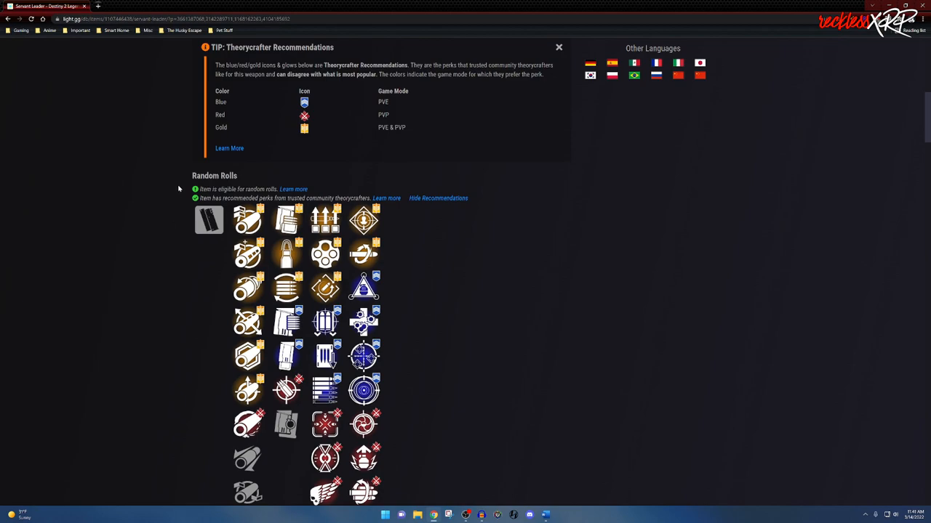
mouse_move(145, 227)
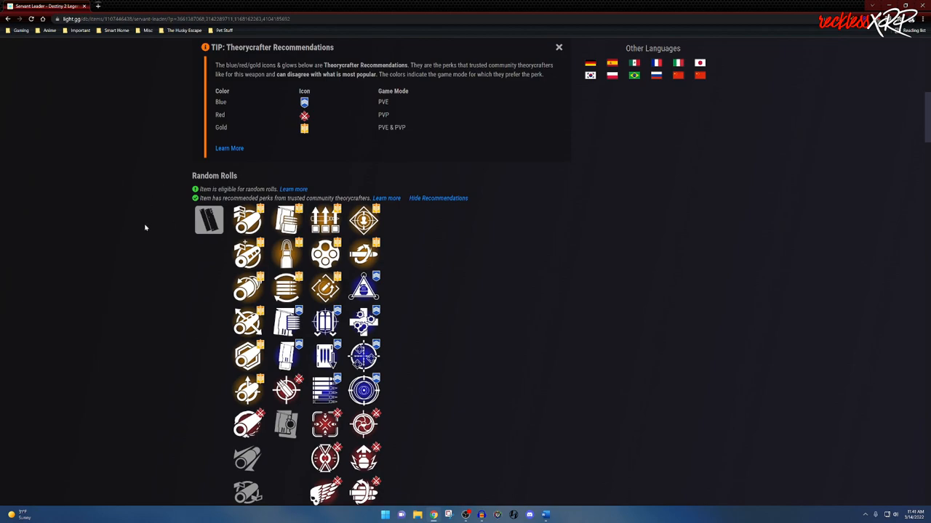
scroll(down, 3)
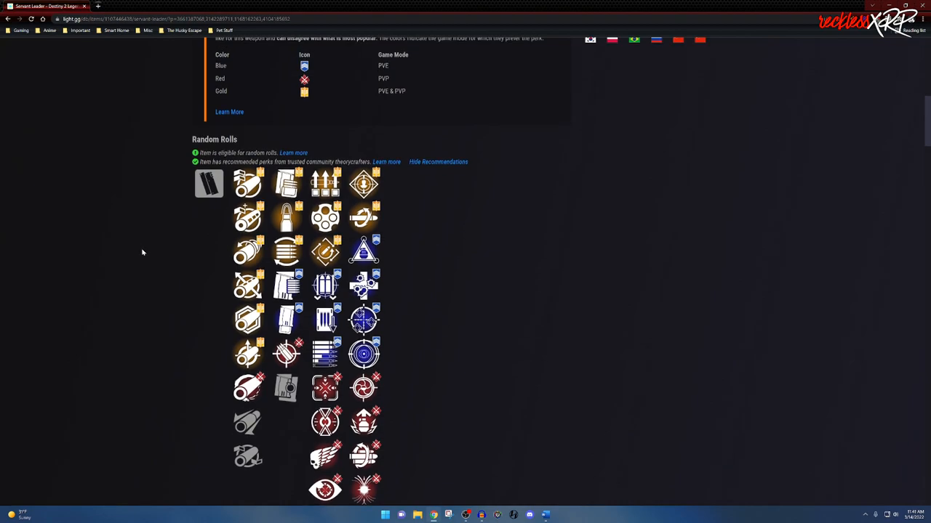
mouse_move(261, 182)
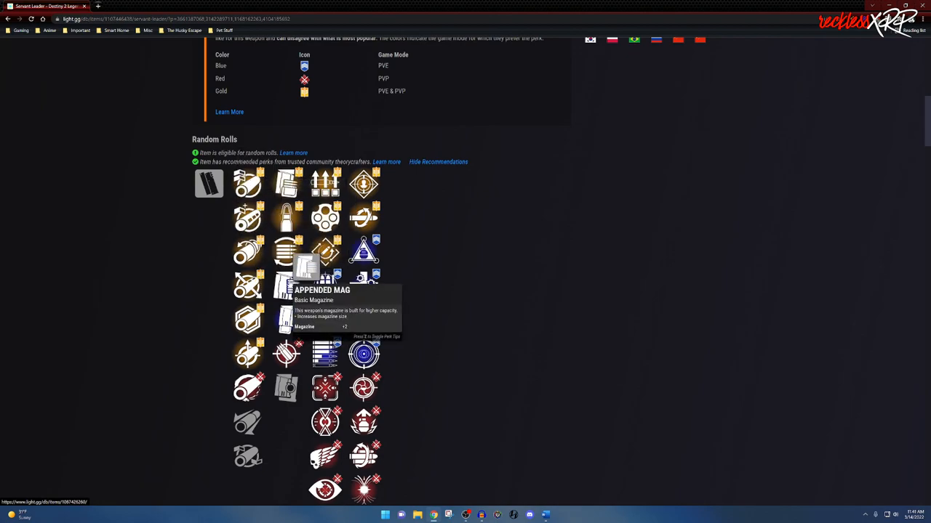
scroll(down, 3)
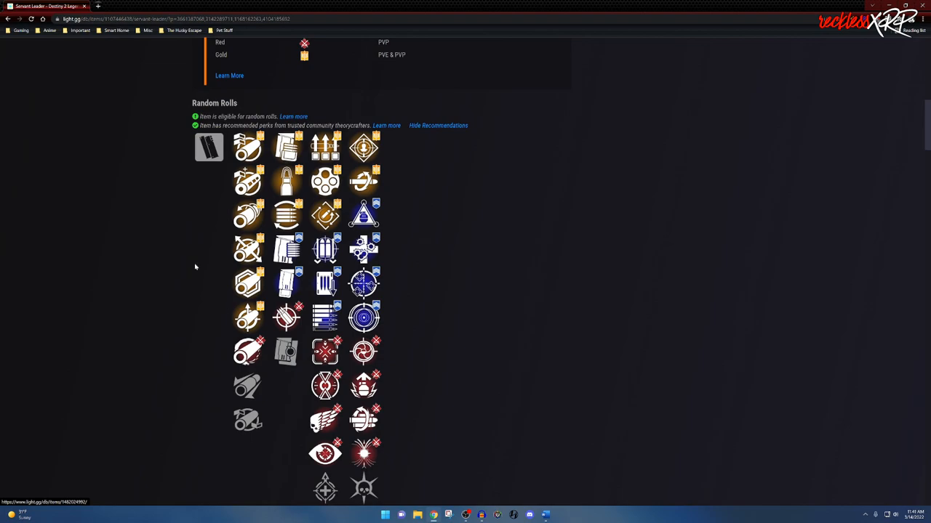
scroll(down, 3)
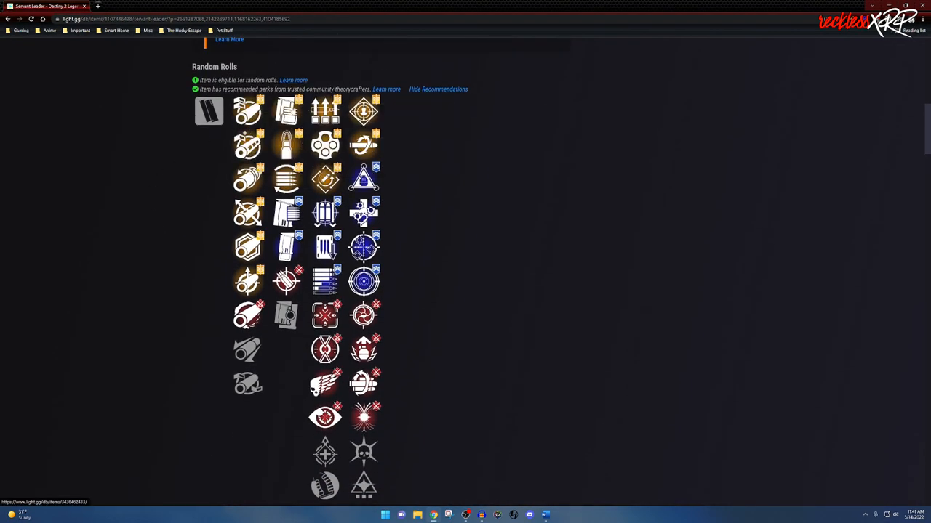
mouse_move(360, 178)
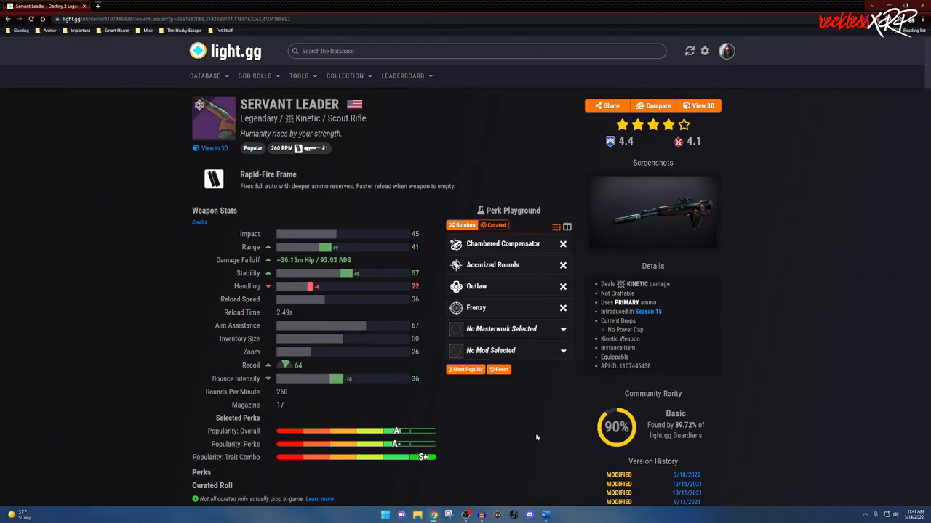
scroll(down, 3)
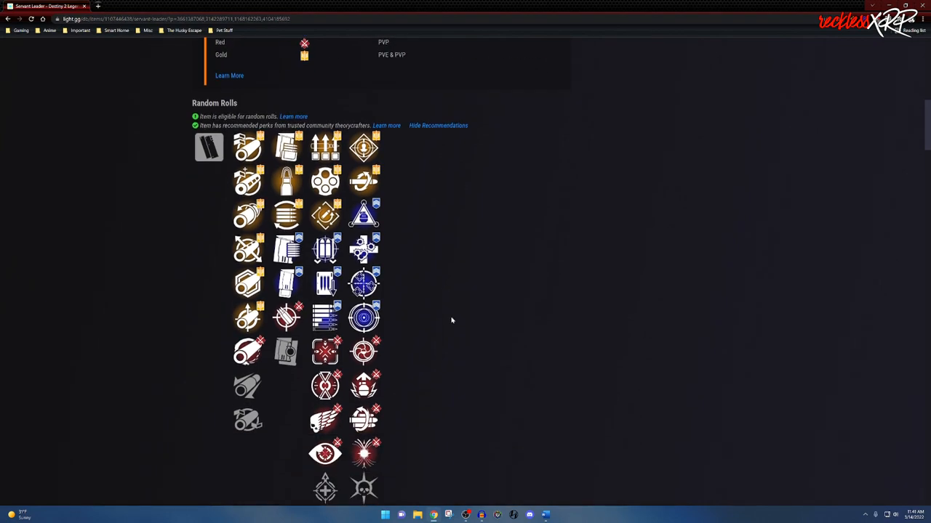
scroll(down, 3)
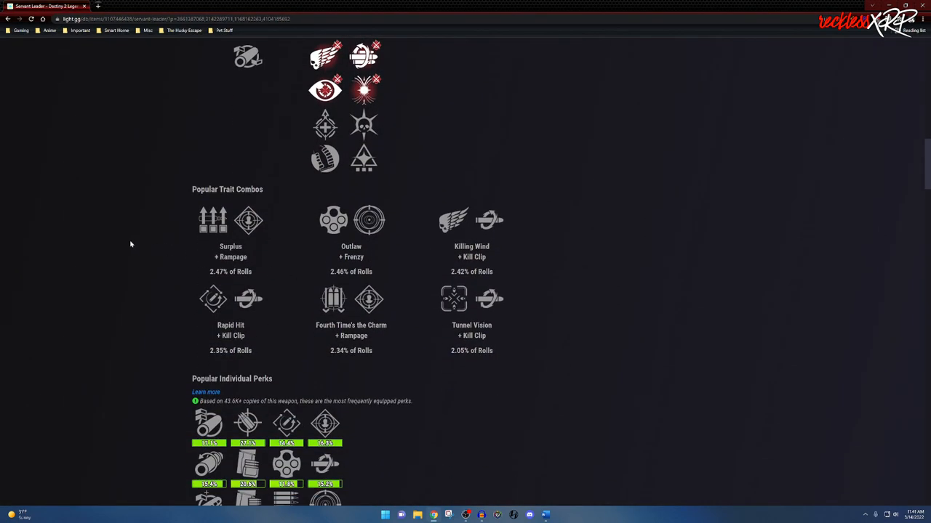
scroll(down, 3)
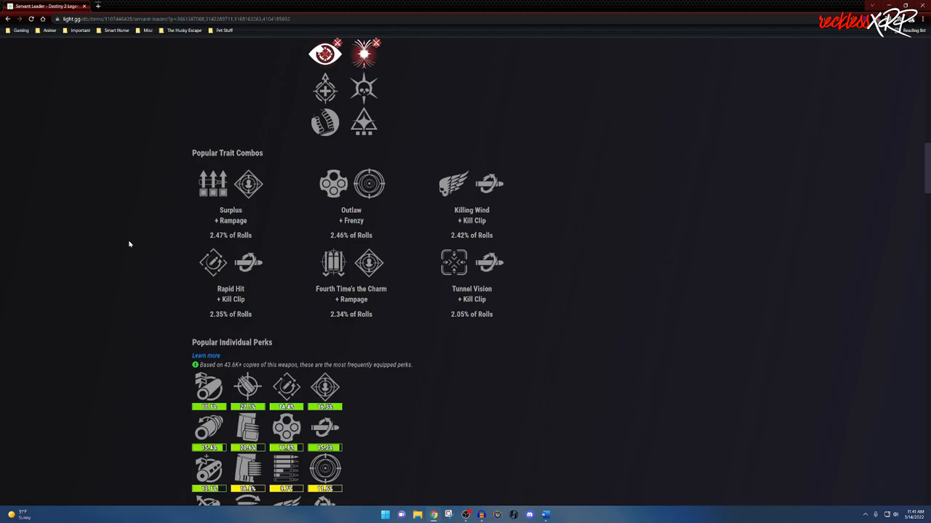
mouse_move(251, 184)
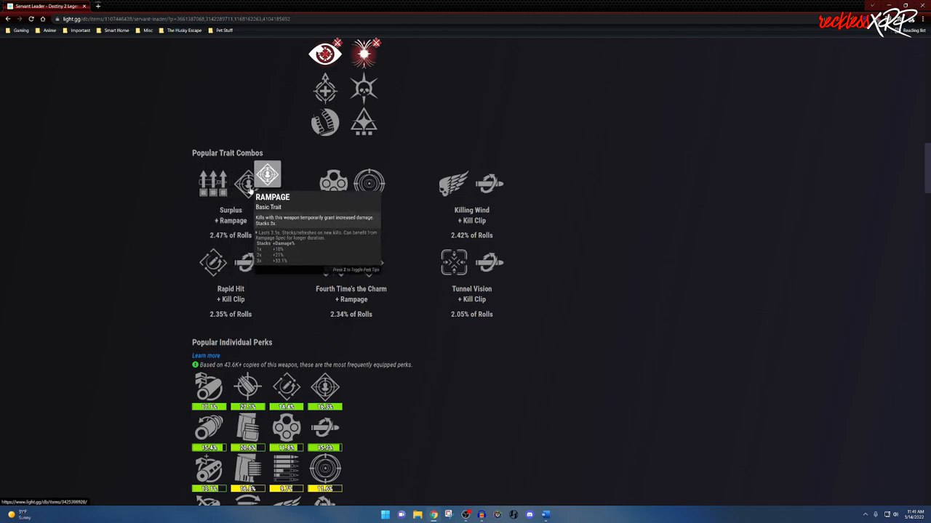
mouse_move(293, 157)
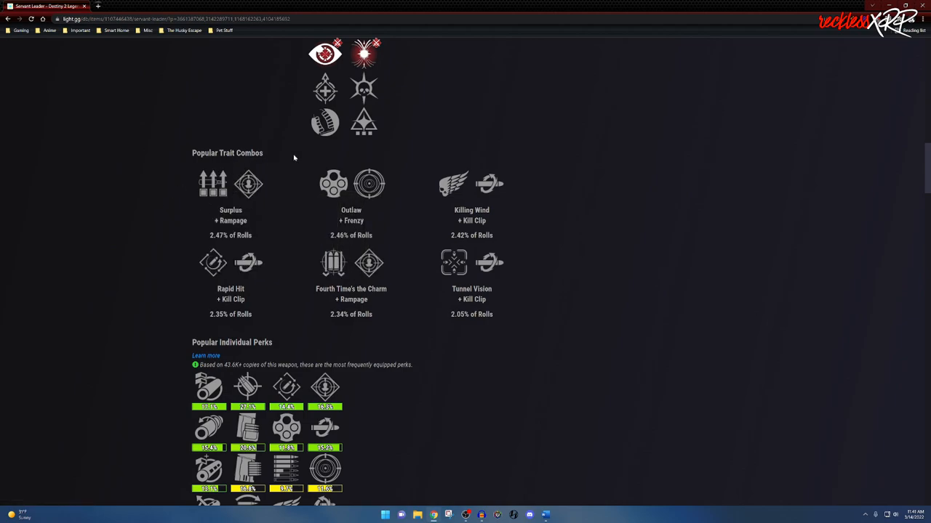
mouse_move(301, 290)
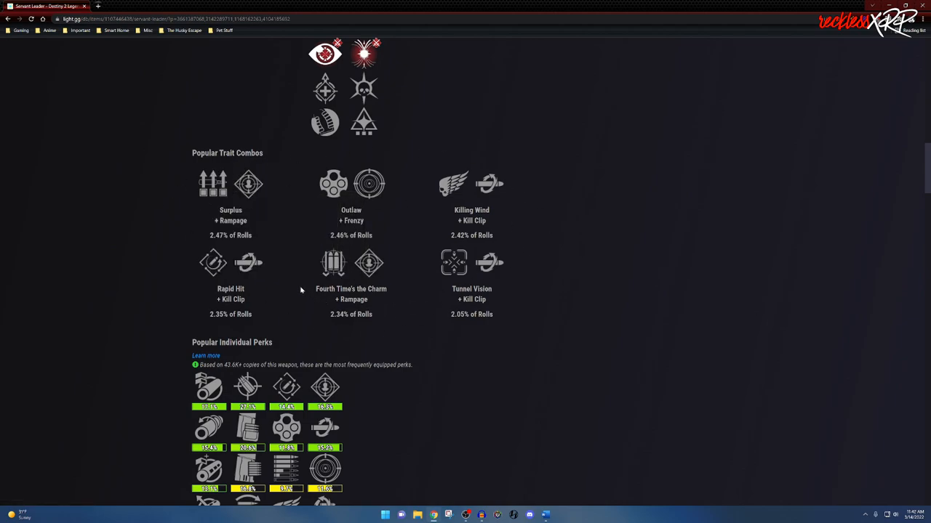
scroll(down, 3)
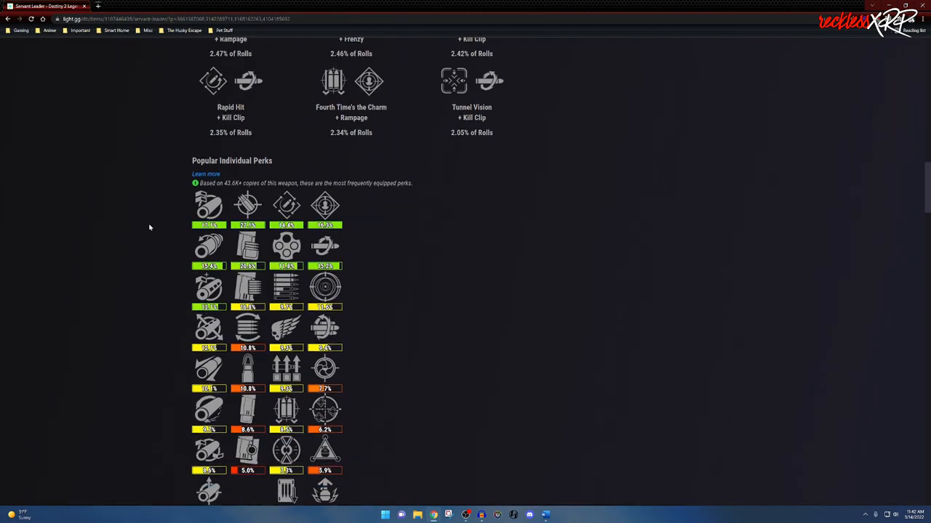
scroll(down, 3)
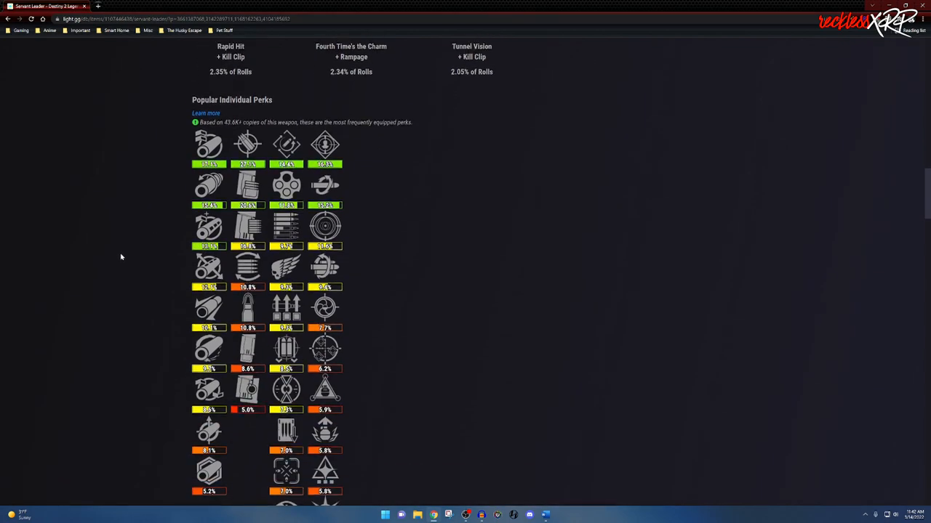
scroll(down, 3)
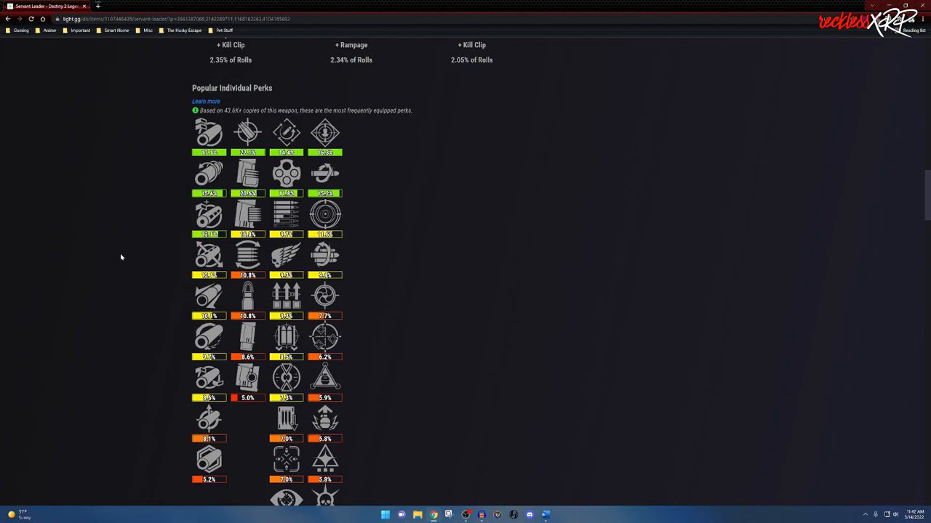
mouse_move(208, 135)
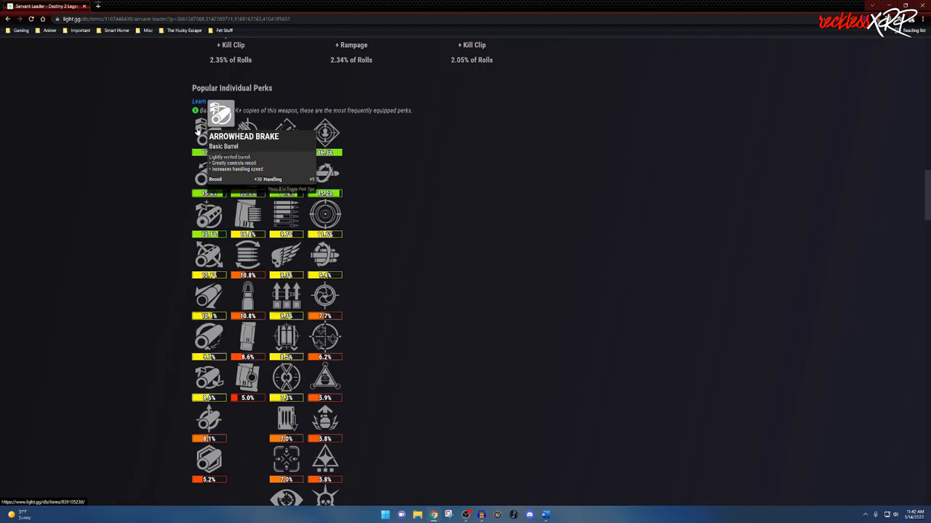
mouse_move(346, 173)
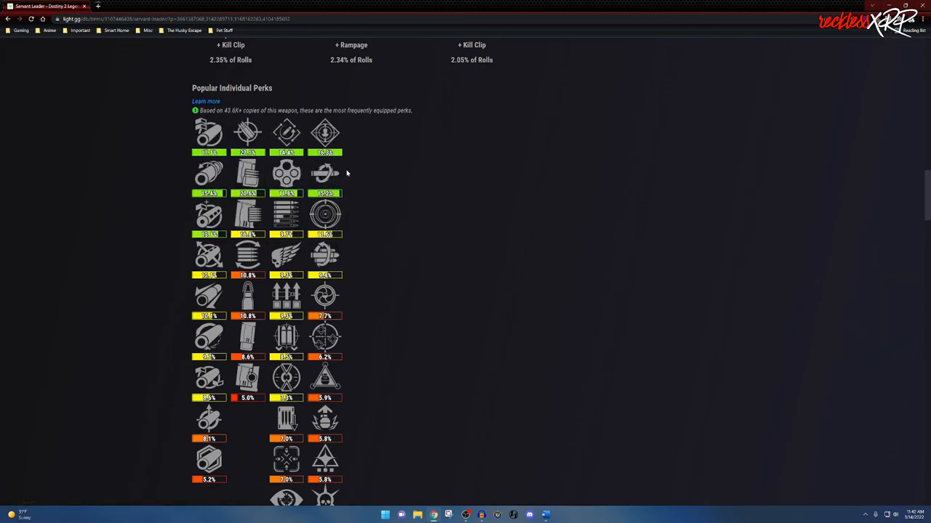
mouse_move(183, 218)
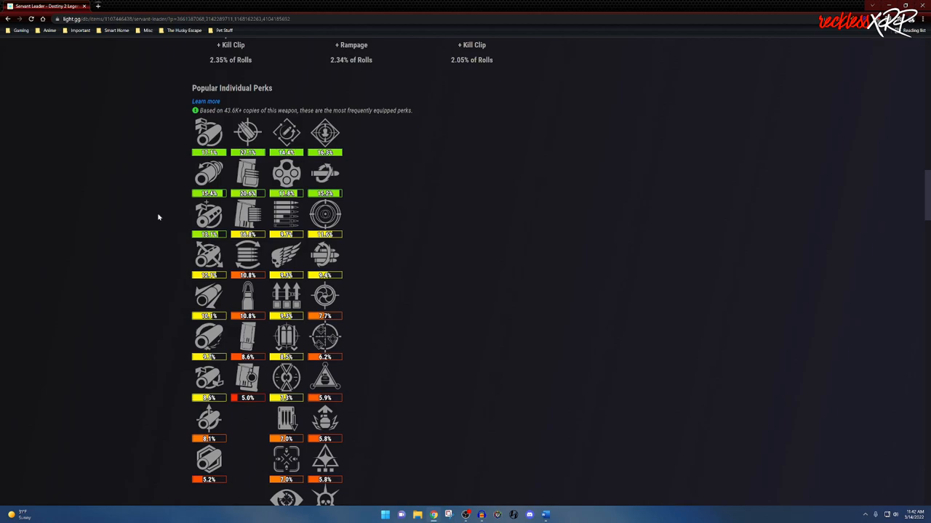
mouse_move(373, 225)
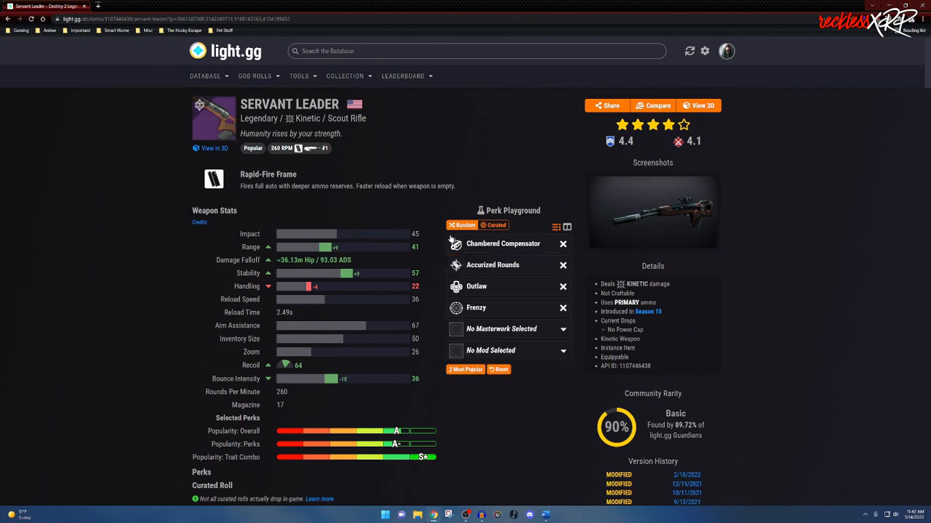
Step: Search 'syc', trim it to 'sy', and open the Syncopation-53 pulse rifle page
text(s)
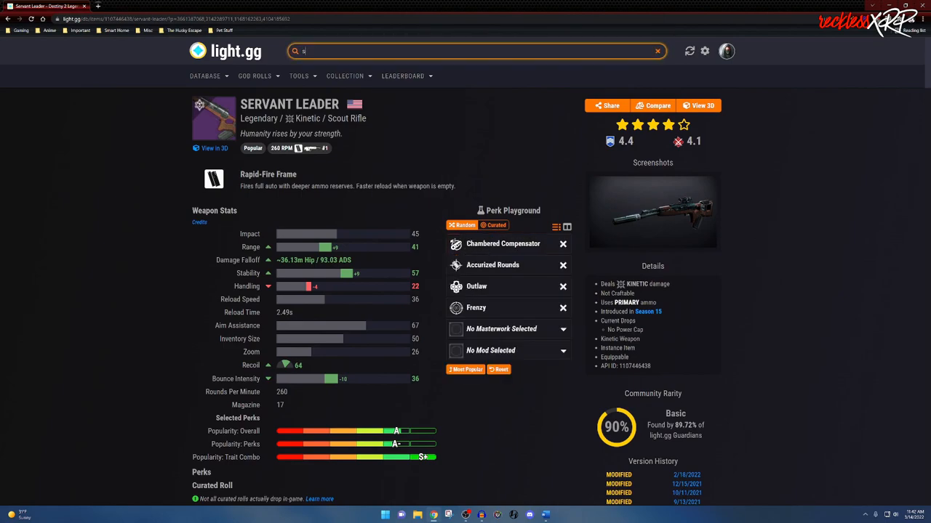
text(syc)
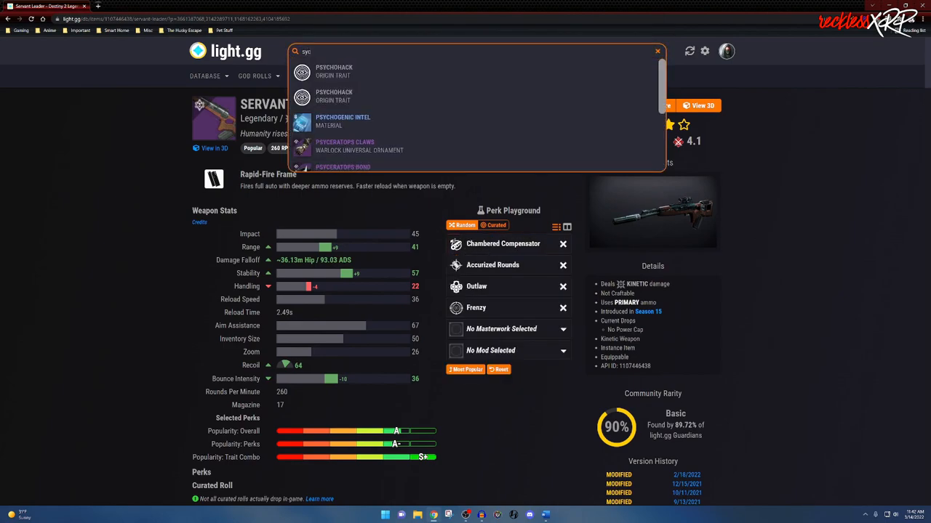
scroll(down, 3)
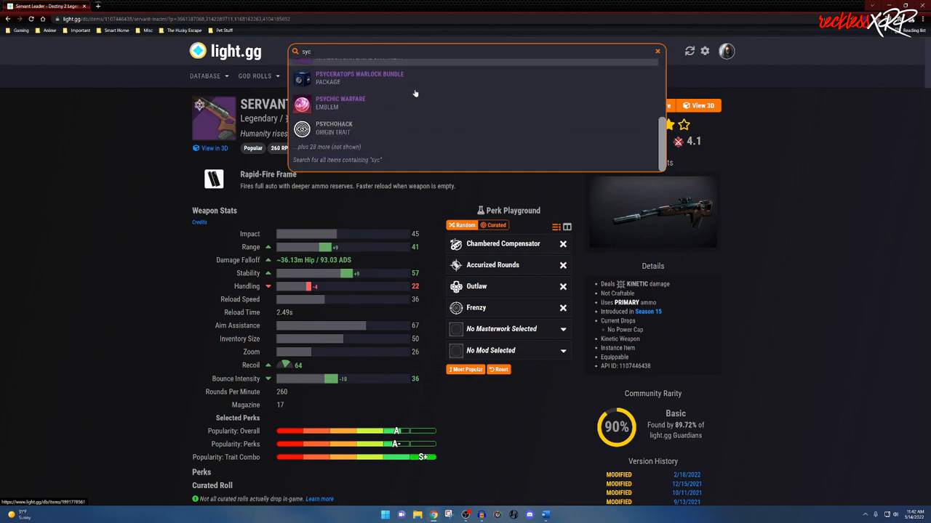
key(BackSpace)
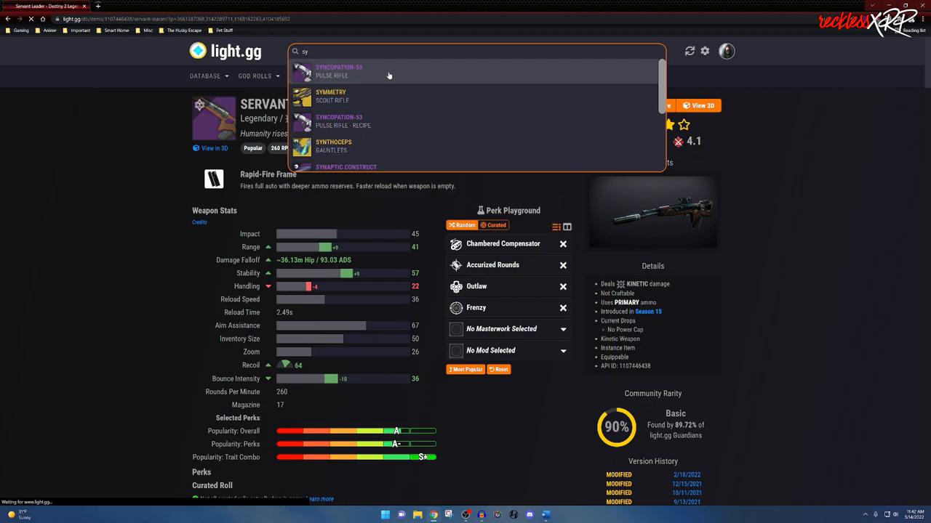
click(353, 71)
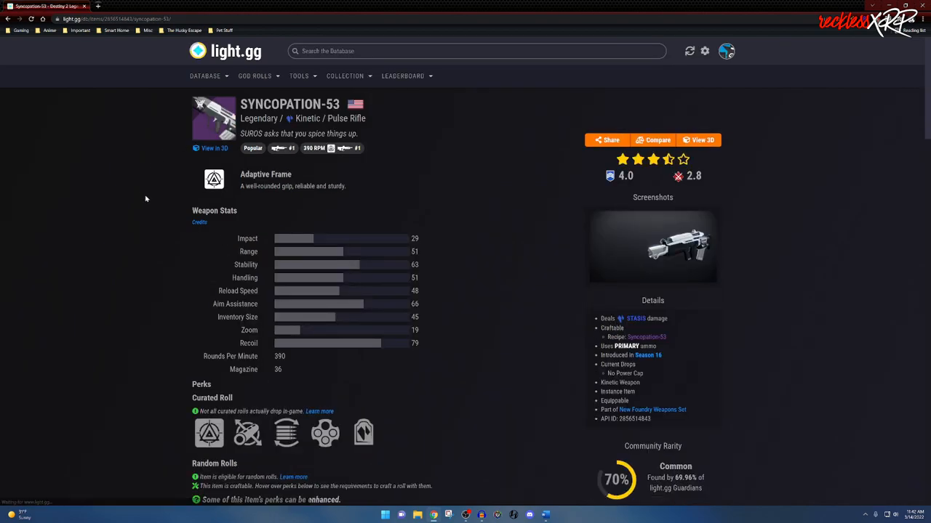
scroll(down, 3)
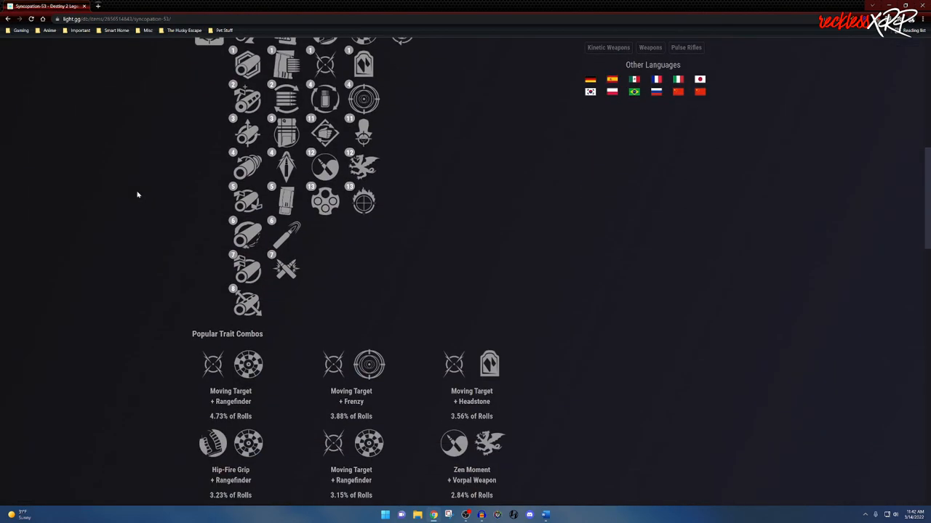
scroll(down, 3)
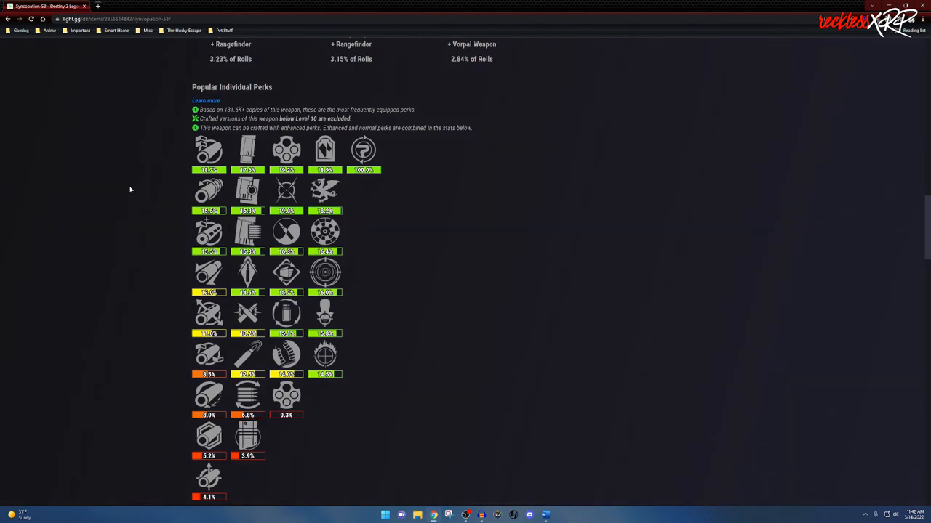
mouse_move(287, 150)
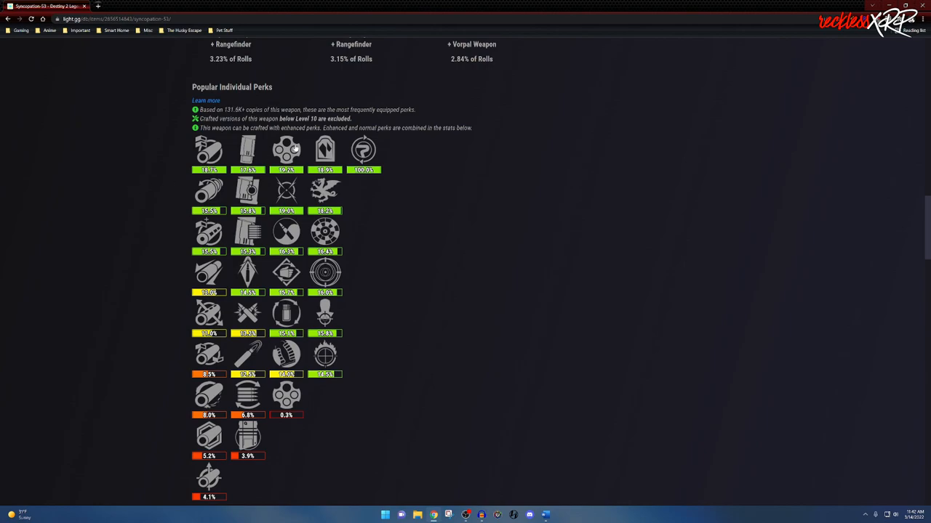
mouse_move(285, 151)
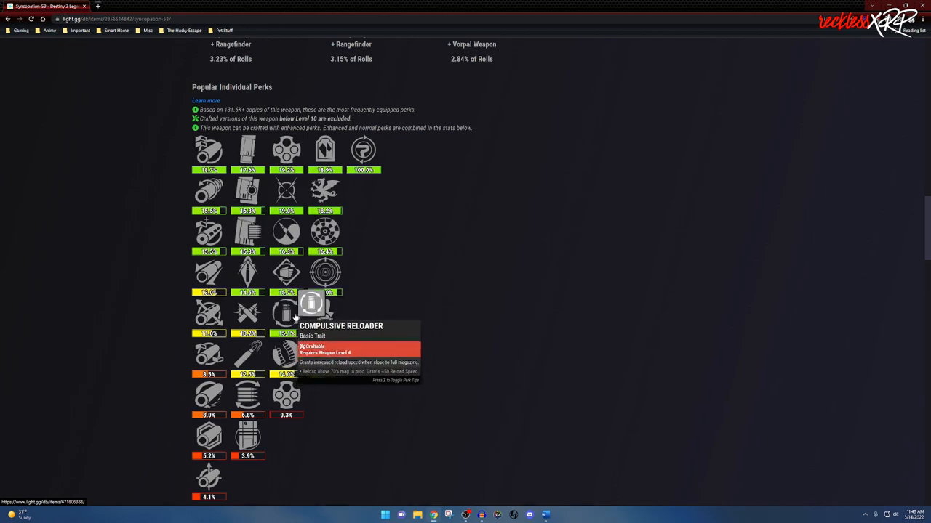
mouse_move(106, 247)
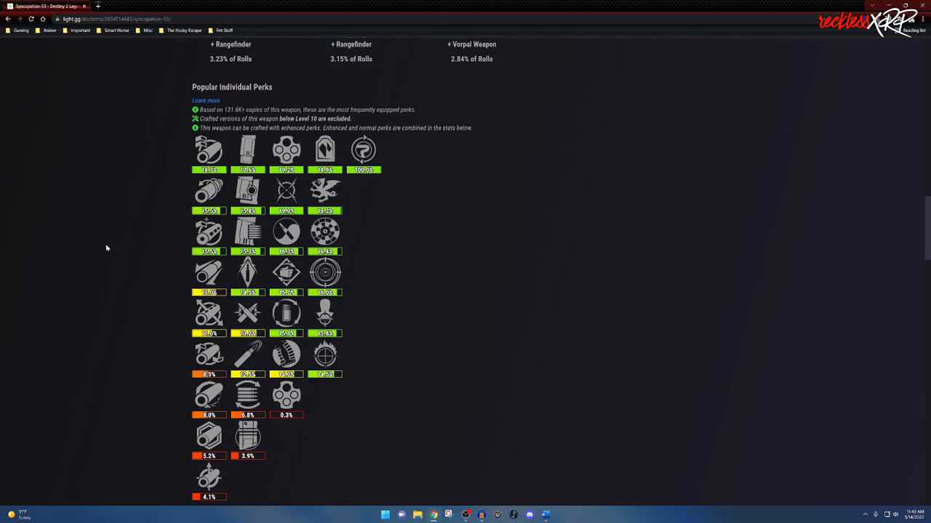
mouse_move(206, 150)
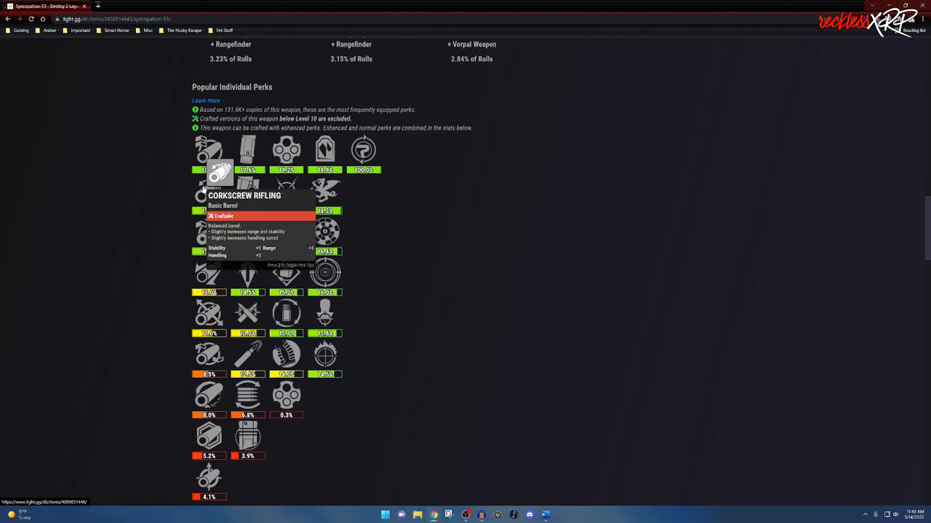
mouse_move(168, 173)
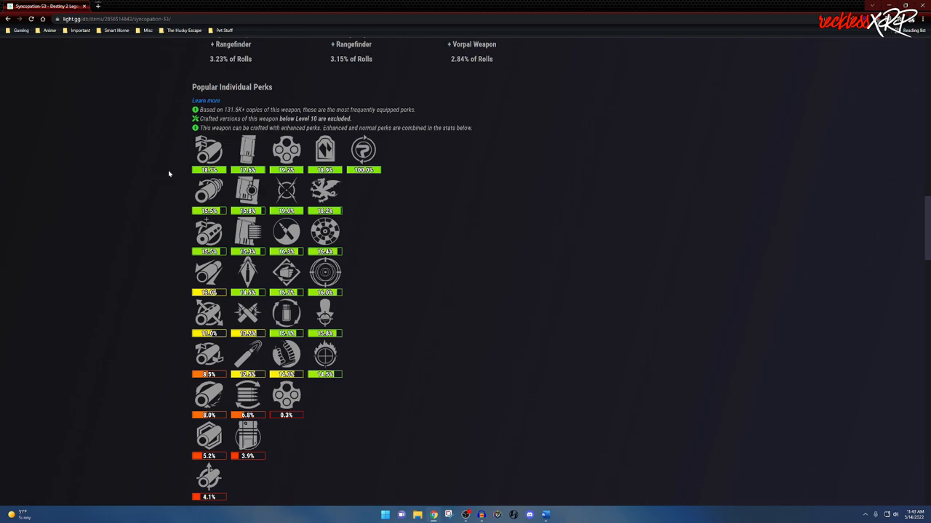
scroll(down, 3)
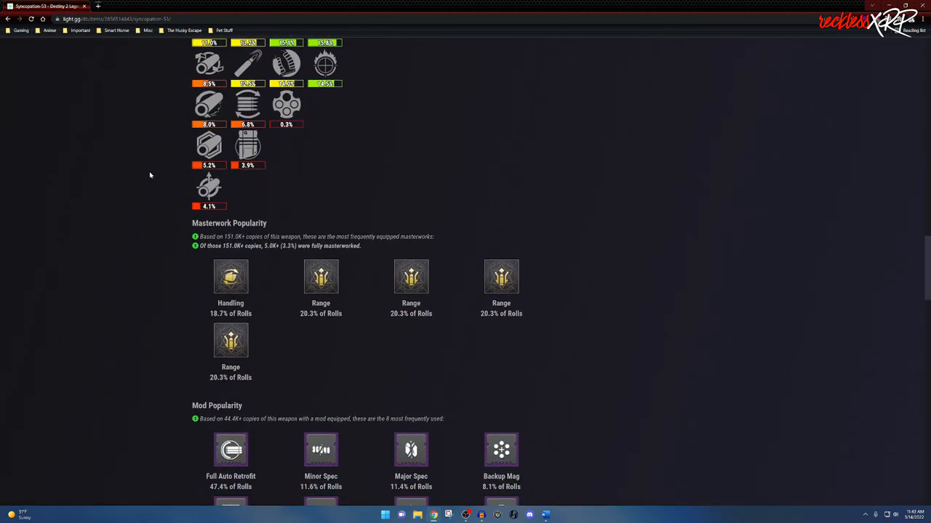
scroll(down, 3)
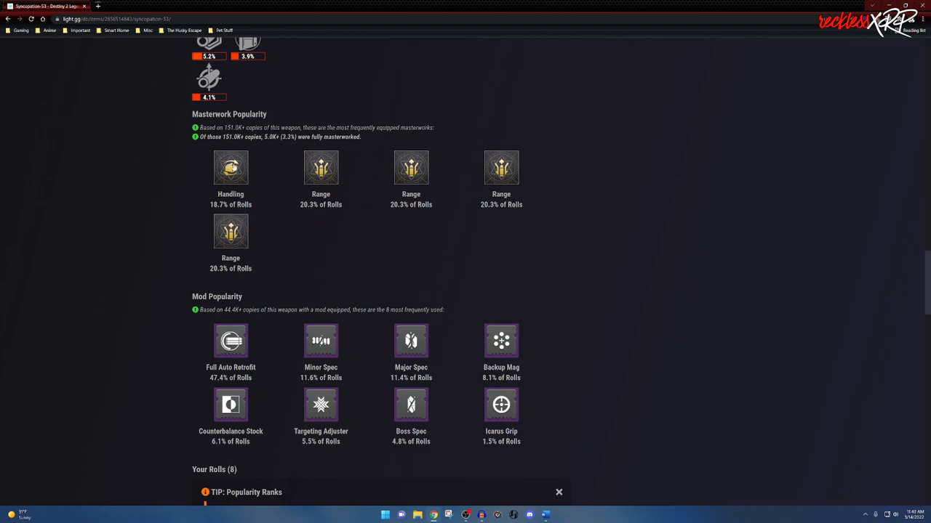
mouse_move(133, 218)
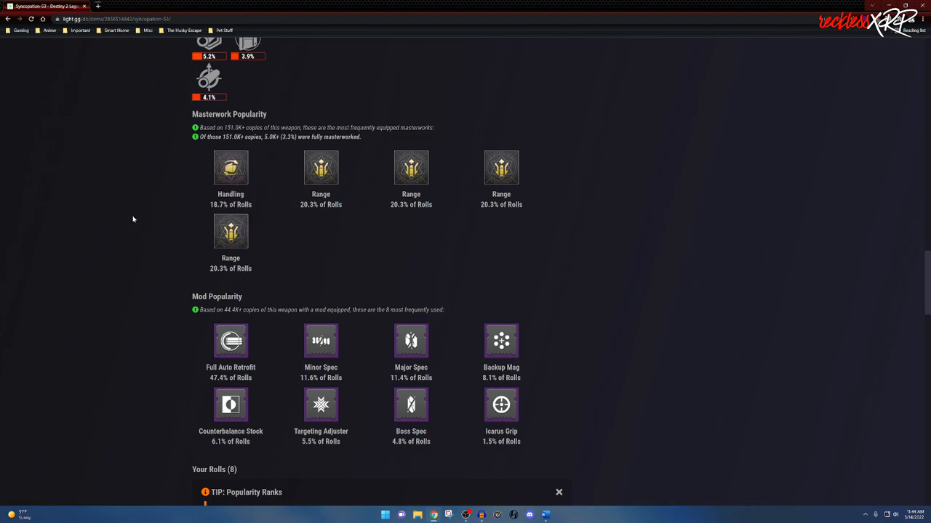
scroll(down, 3)
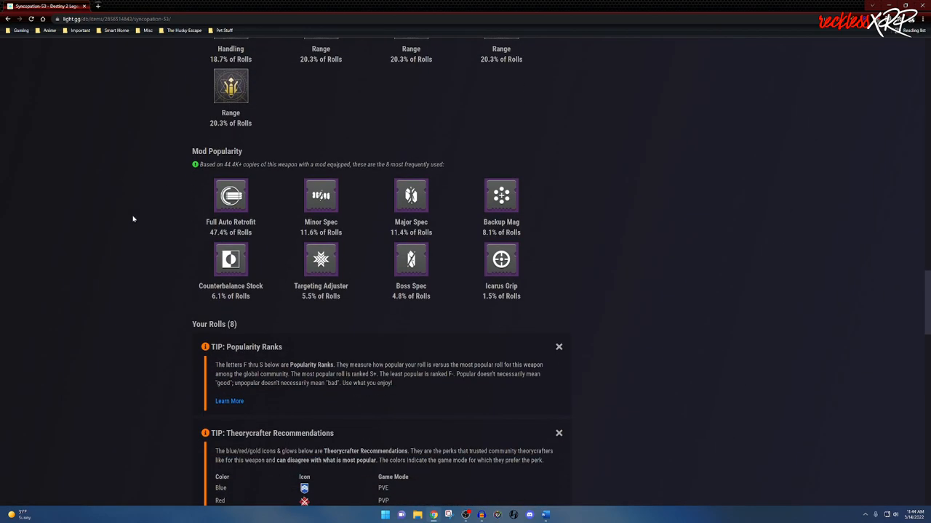
scroll(down, 3)
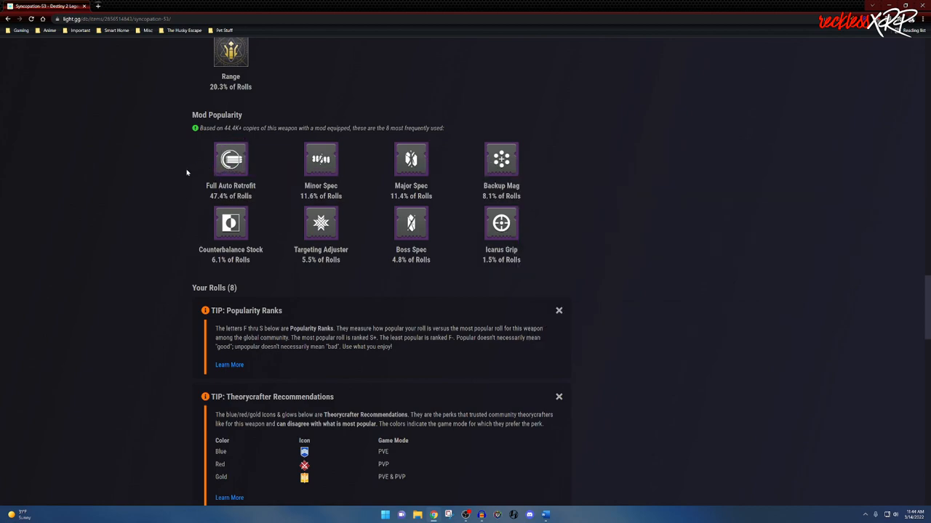
scroll(down, 3)
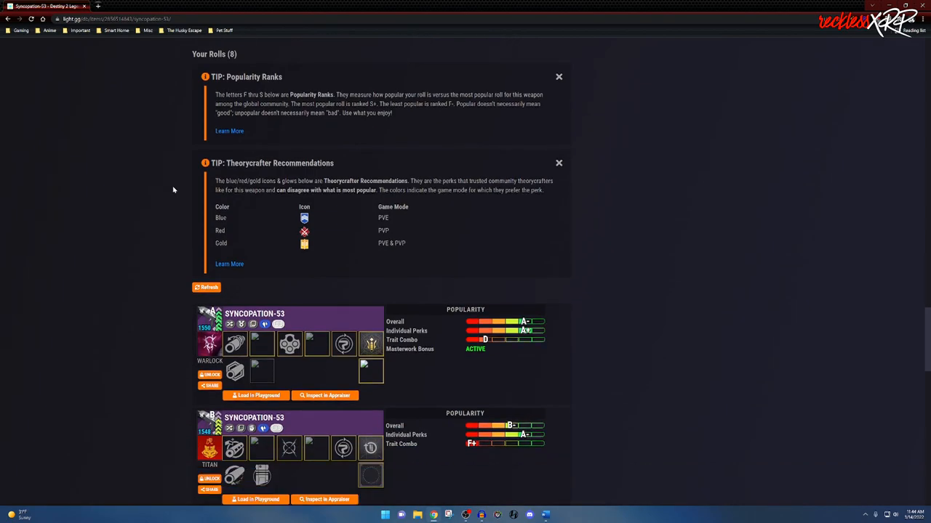
scroll(down, 3)
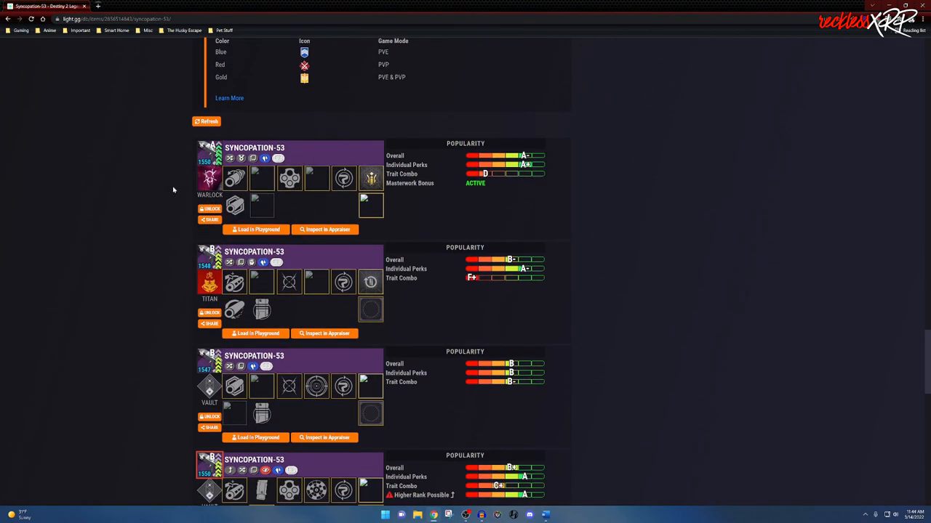
scroll(down, 3)
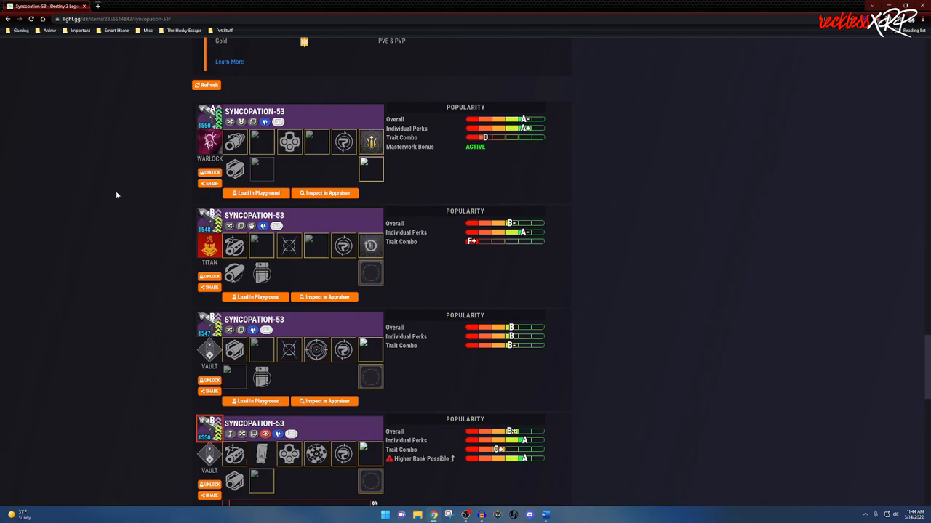
scroll(down, 3)
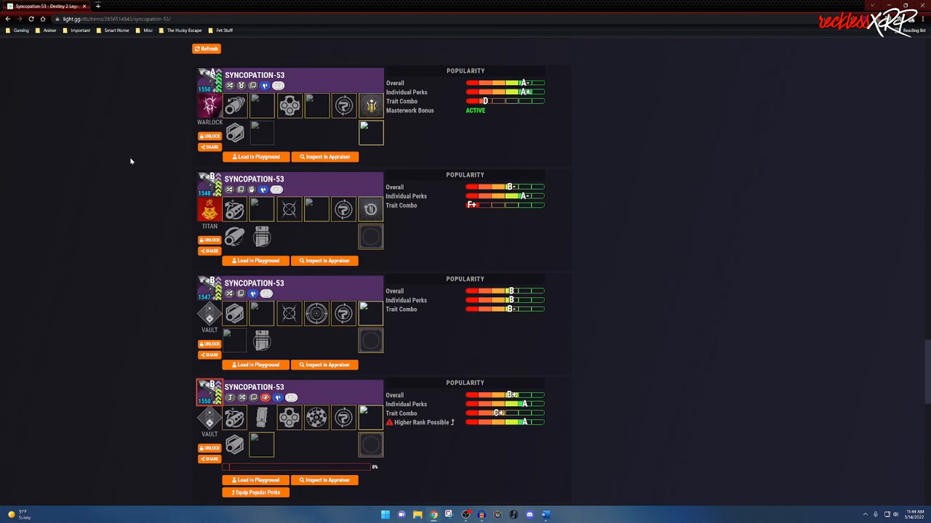
scroll(down, 3)
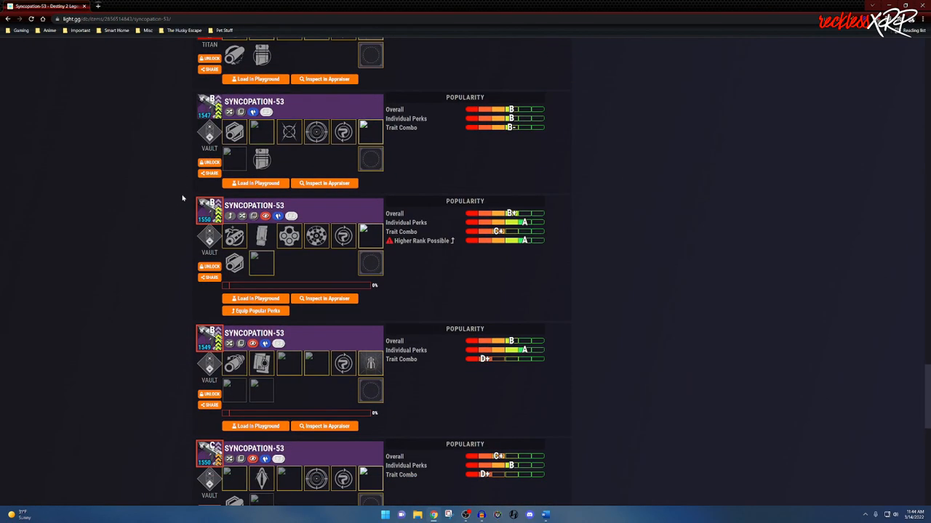
scroll(down, 3)
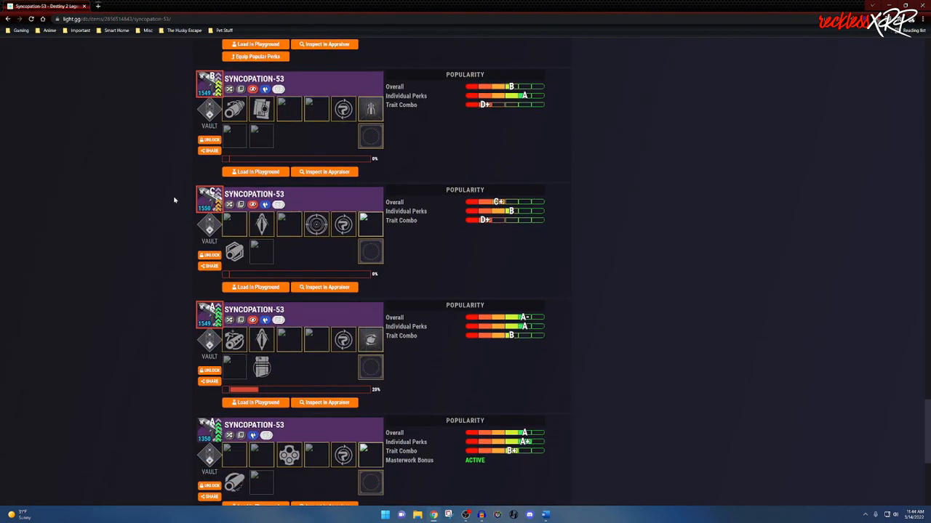
scroll(down, 3)
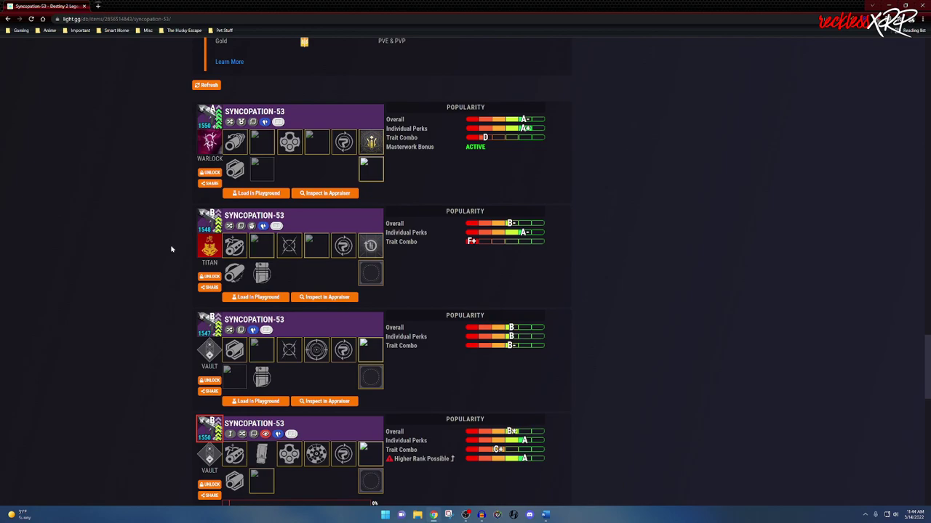
click(205, 85)
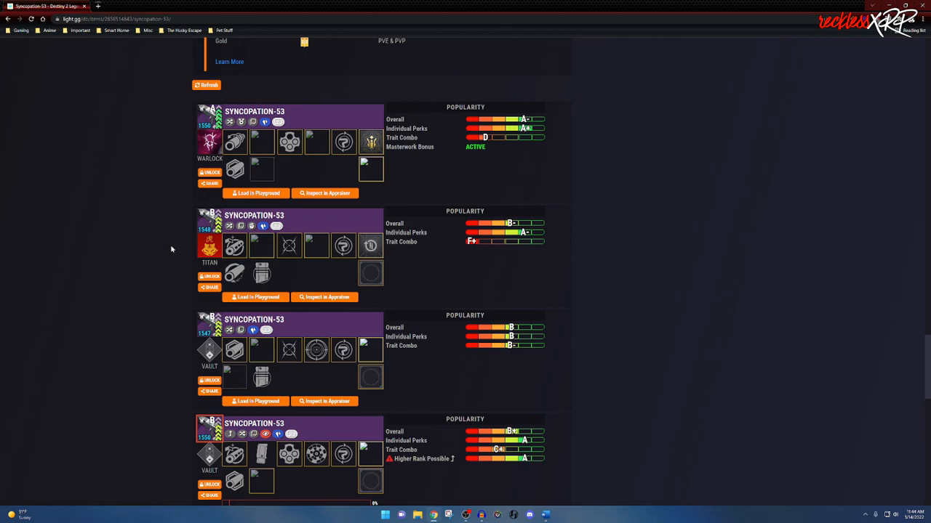
scroll(down, 3)
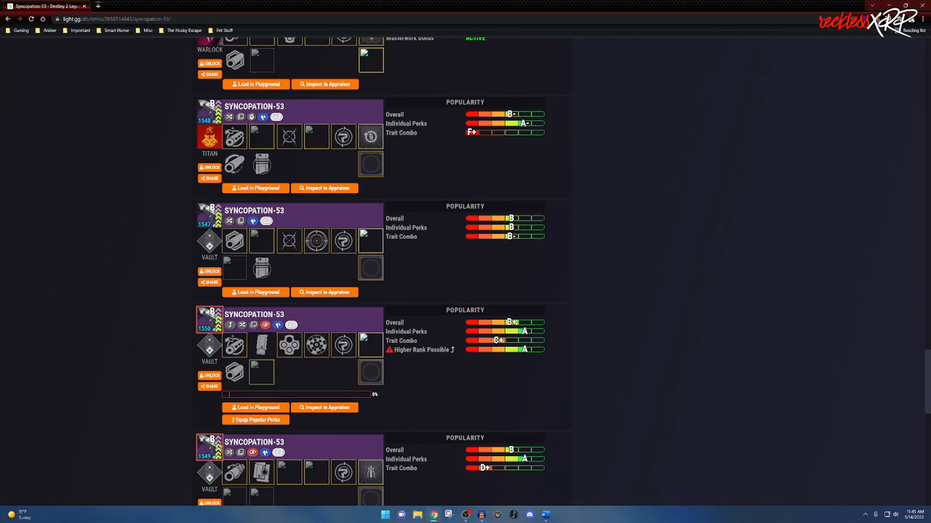
mouse_move(331, 135)
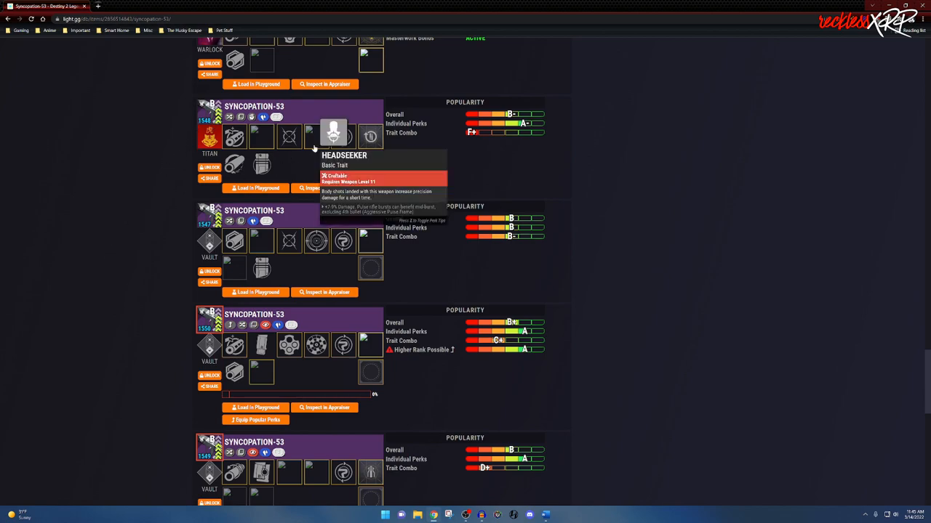
mouse_move(287, 167)
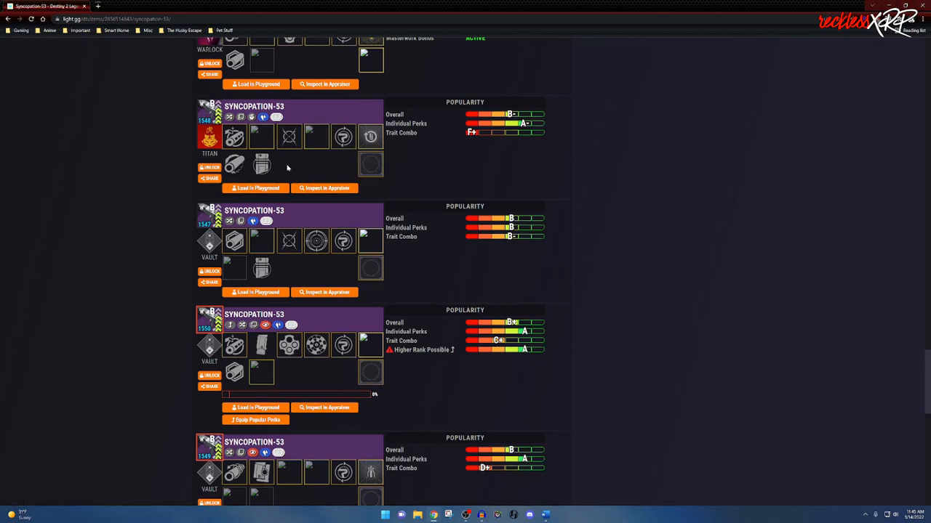
mouse_move(286, 169)
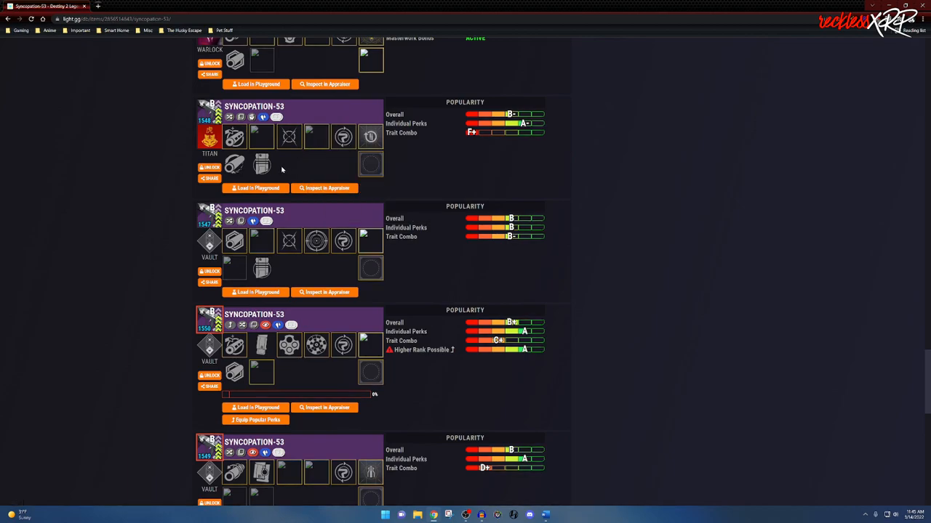
mouse_move(145, 183)
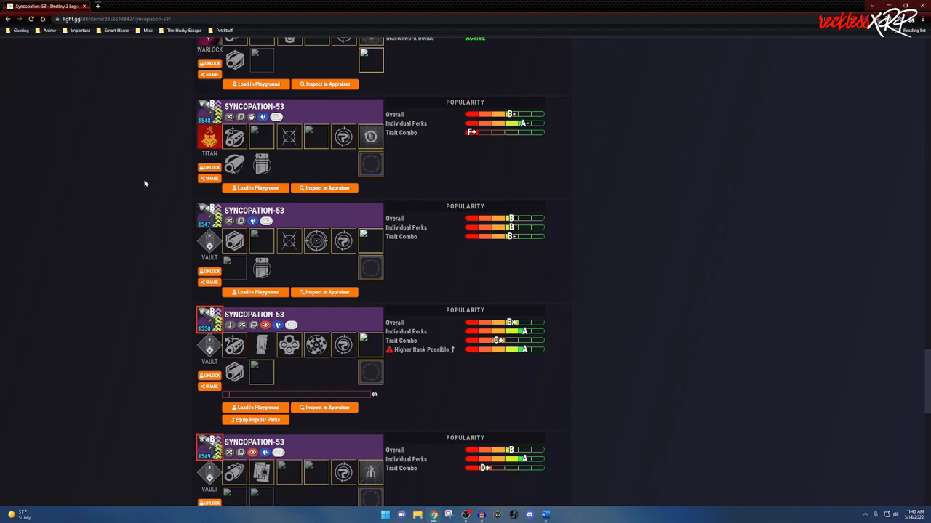
scroll(up, 3)
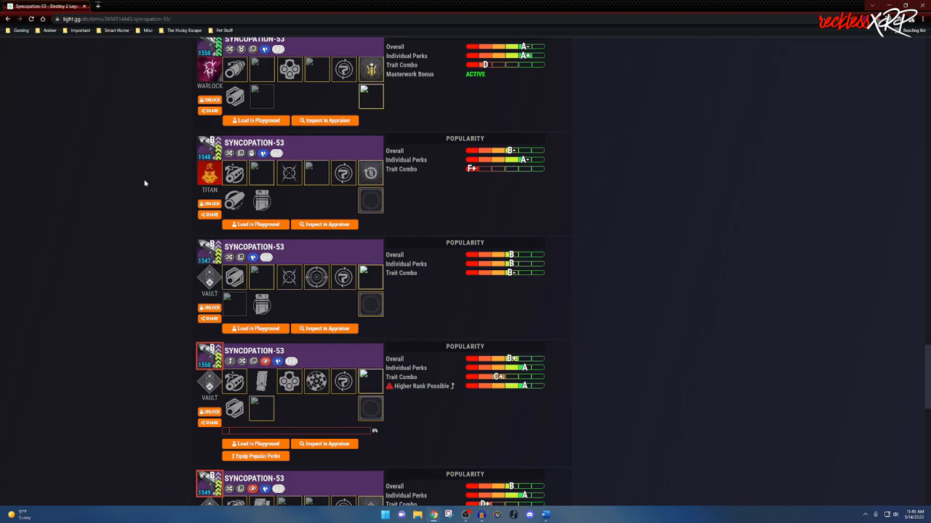
scroll(down, 3)
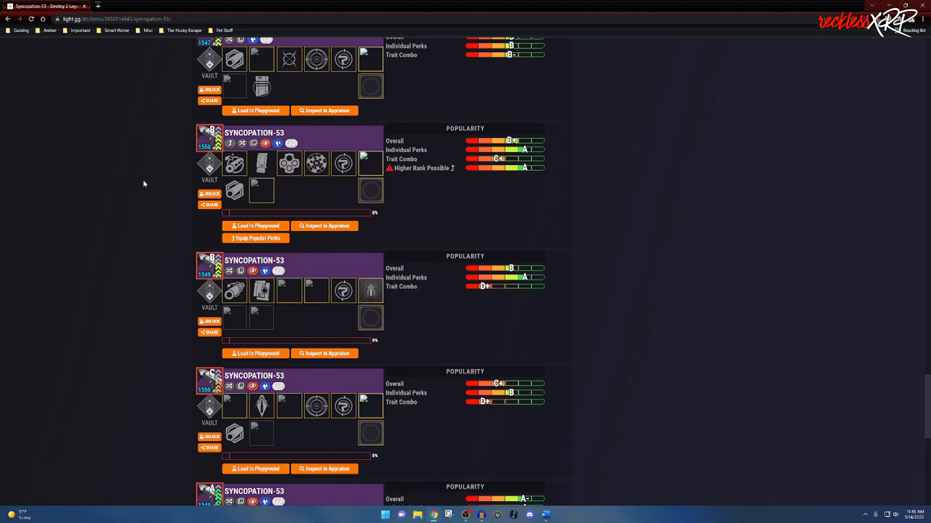
scroll(down, 3)
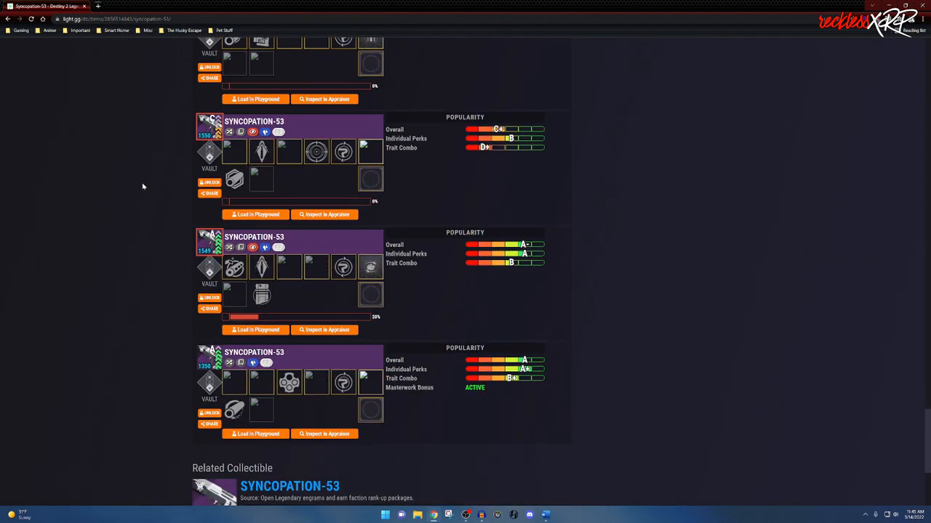
scroll(down, 3)
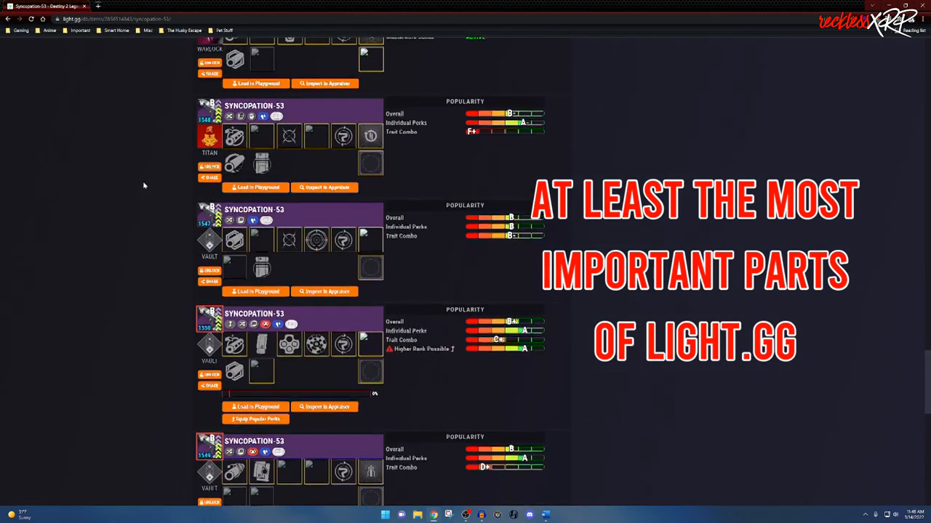
Step: Search the database for 'simul' and open the Simulator Mask result
scroll(down, 3)
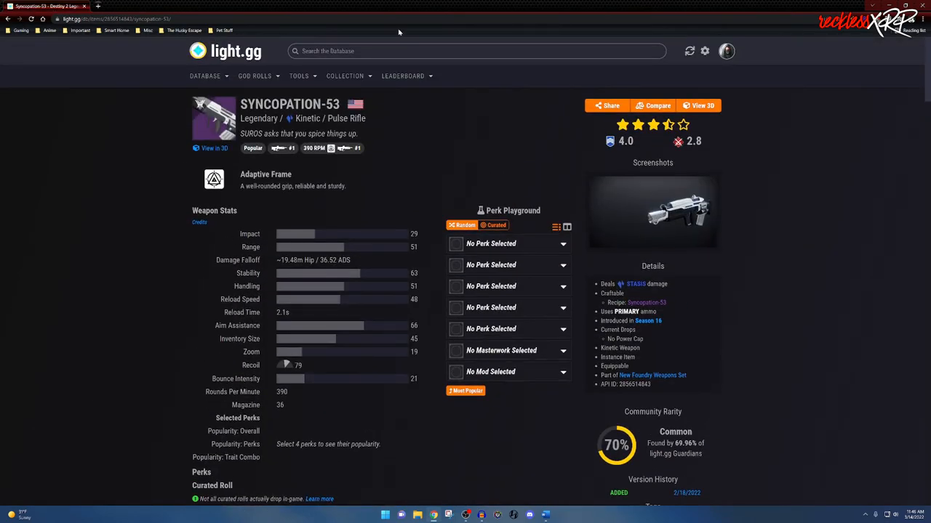
click(476, 51)
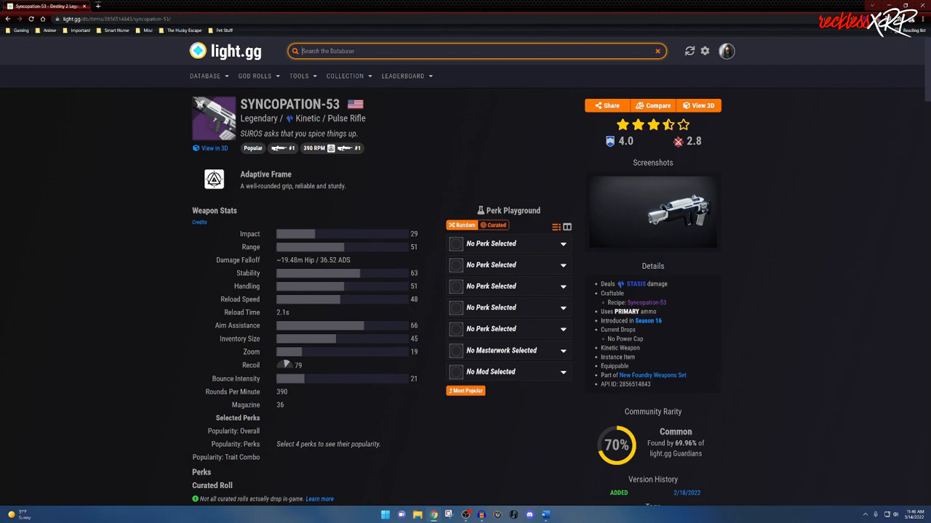
text(simulato)
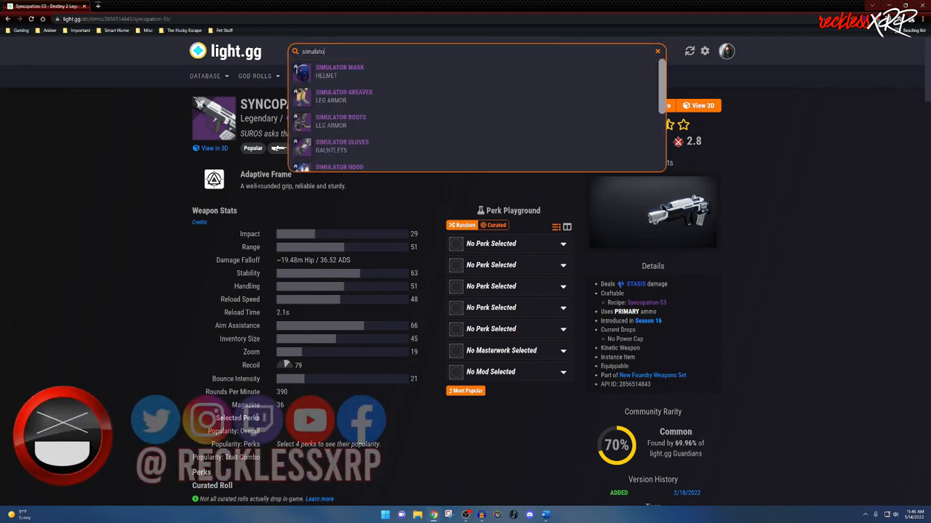
click(349, 71)
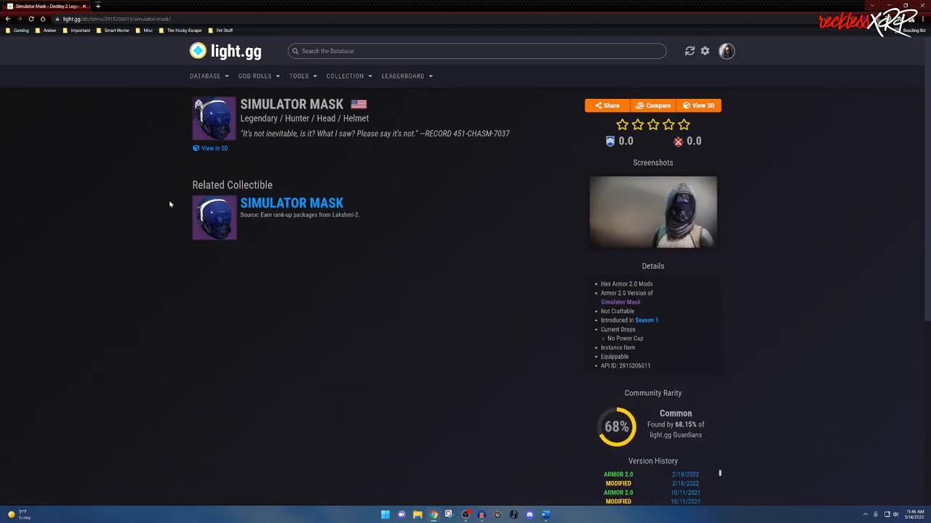
mouse_move(428, 226)
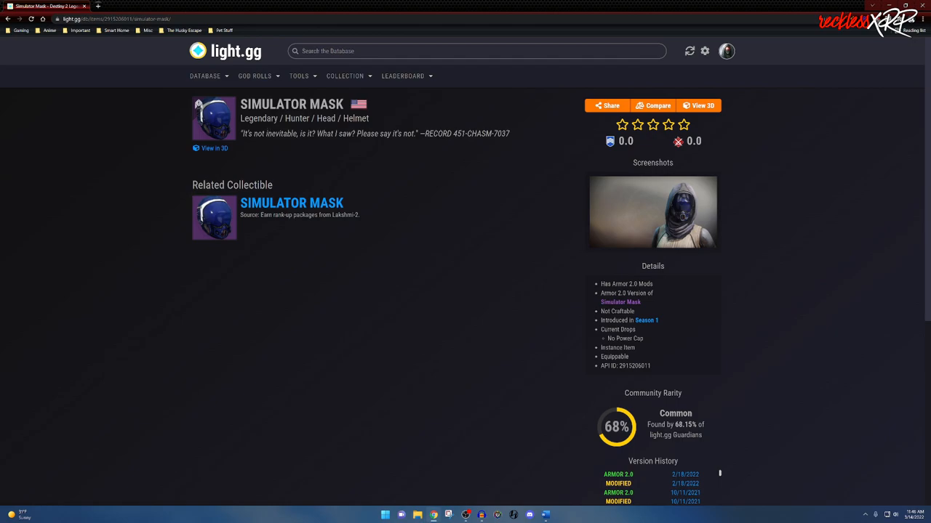
mouse_move(463, 163)
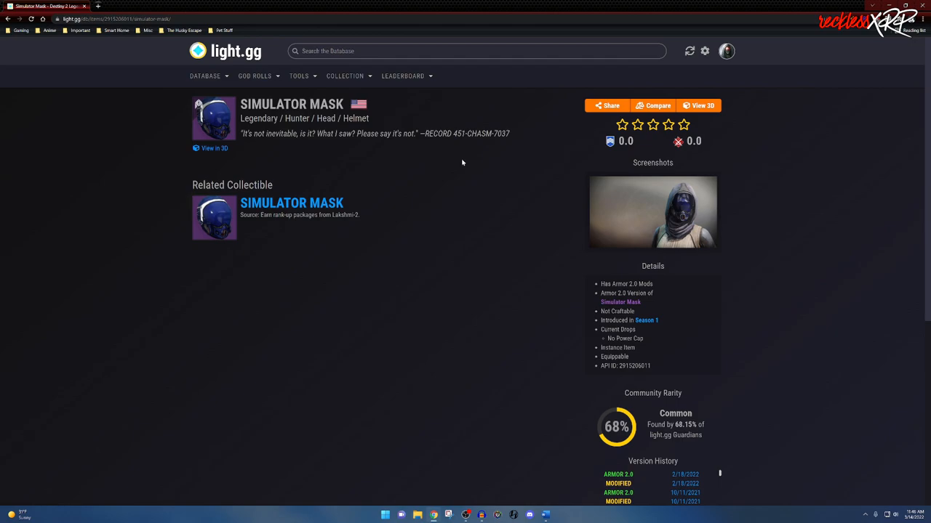
Step: Scroll the Simulator Mask page down to its Purchasable From vendor listing
scroll(down, 3)
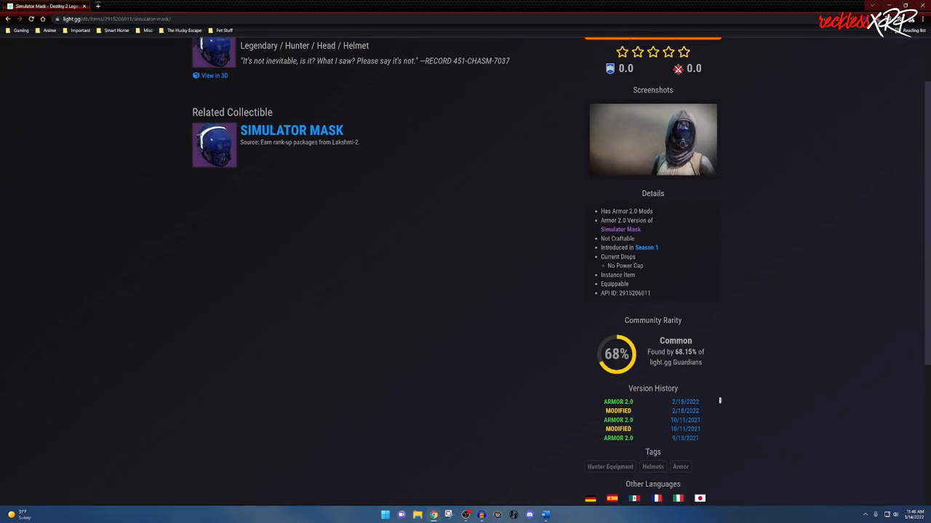
scroll(down, 3)
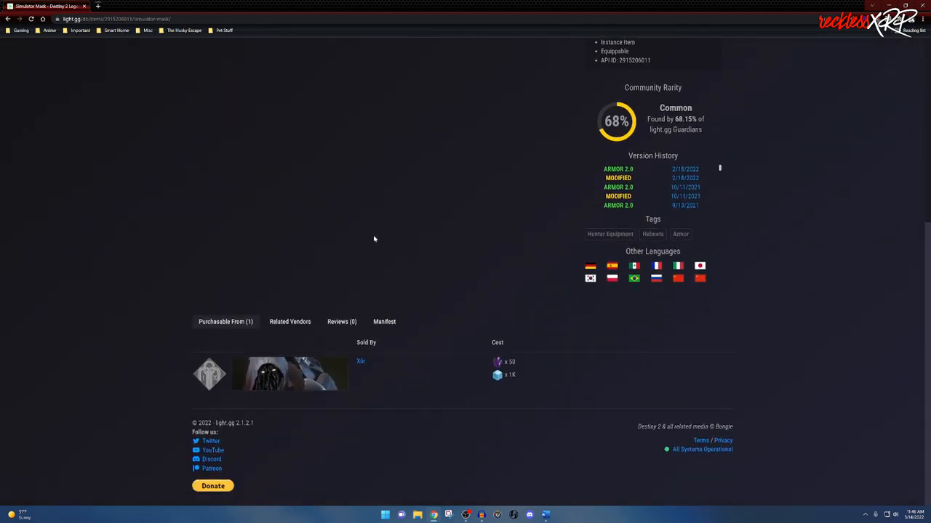
mouse_move(391, 379)
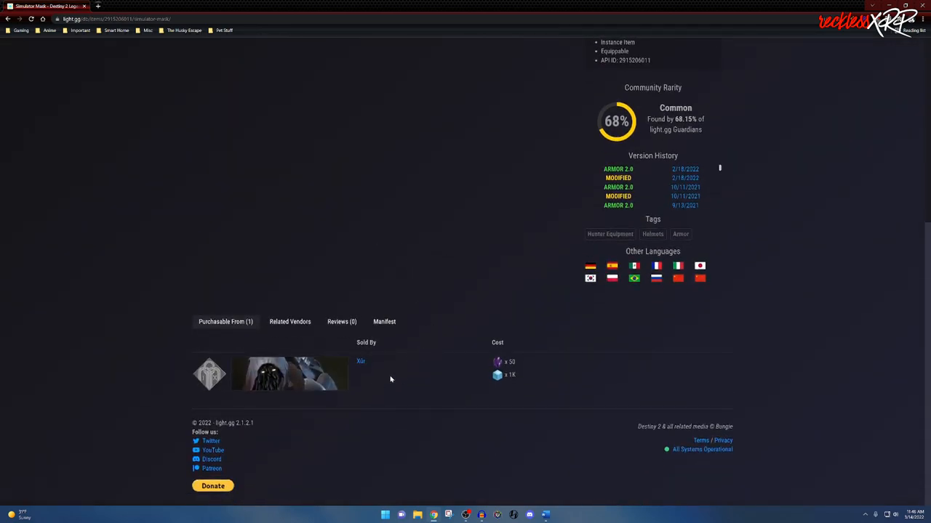
scroll(up, 3)
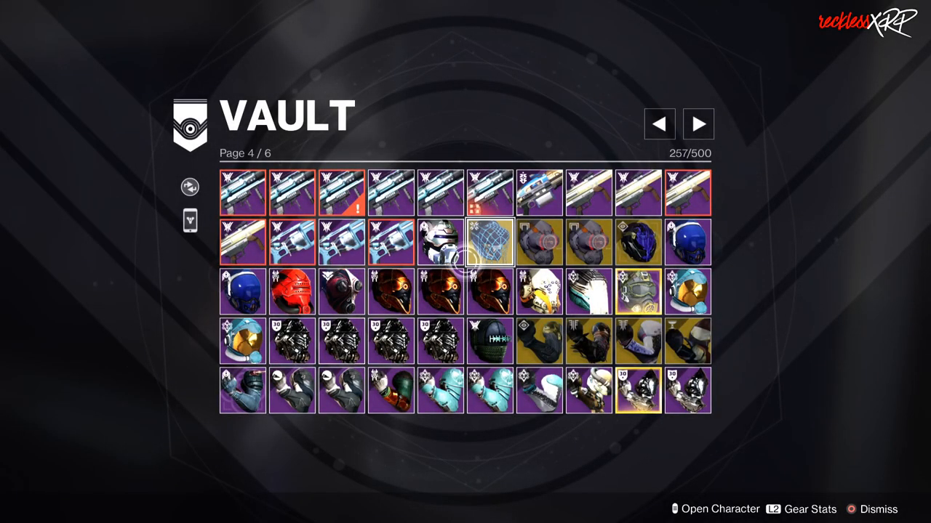
Step: Dismantle a vault armor piece, dropping the vault count to 256 of 500
click(445, 243)
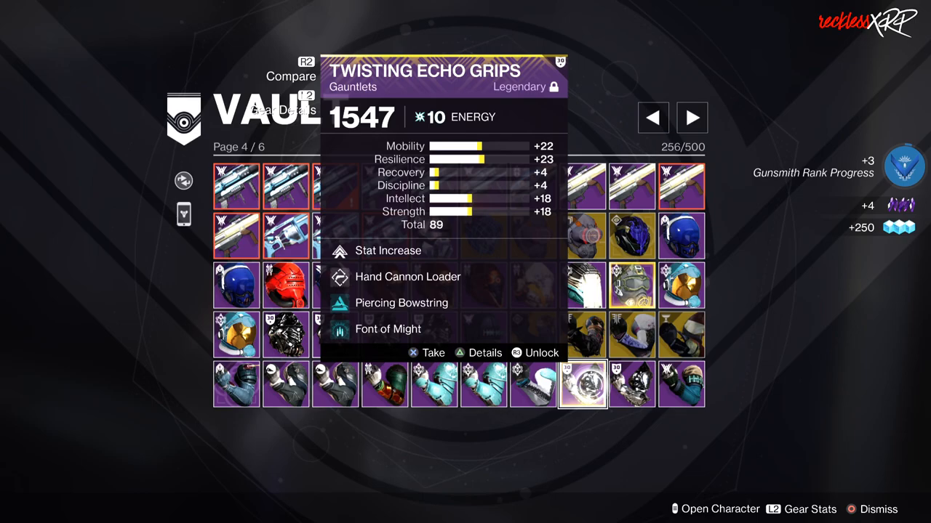
click(582, 384)
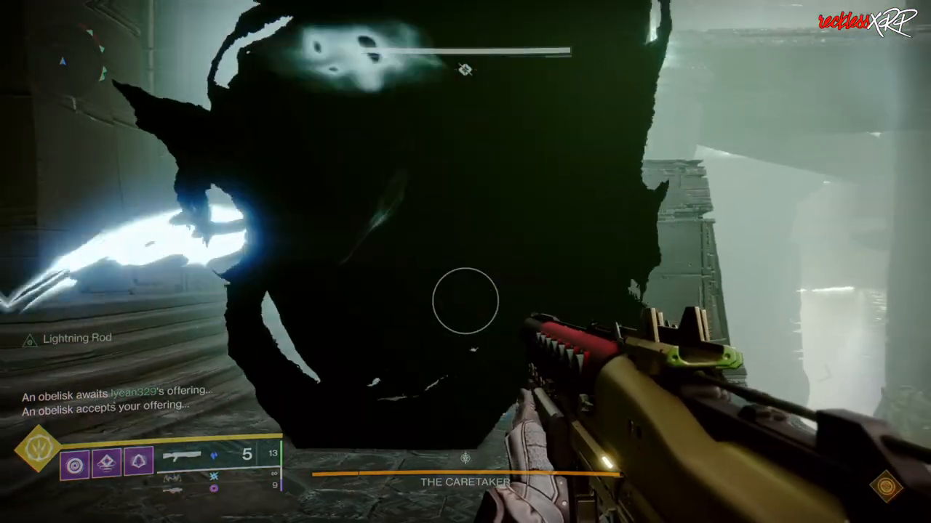
click(457, 306)
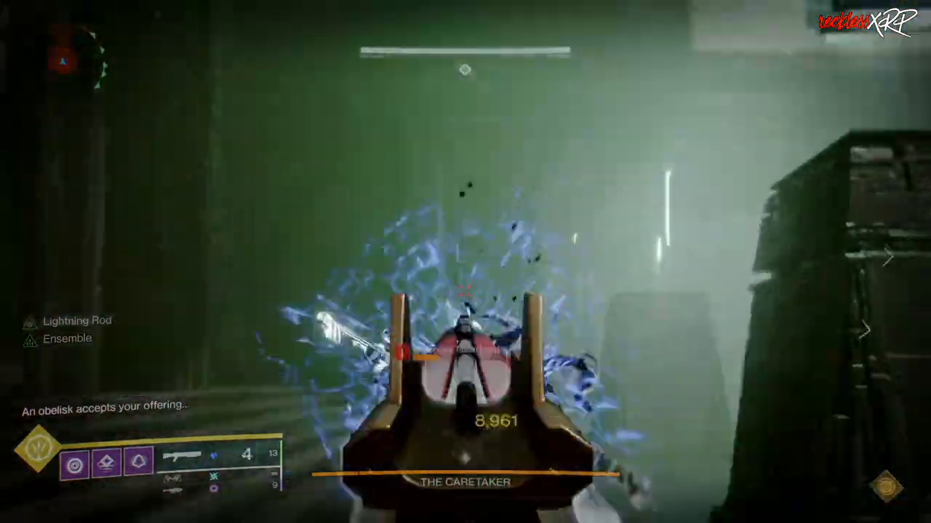